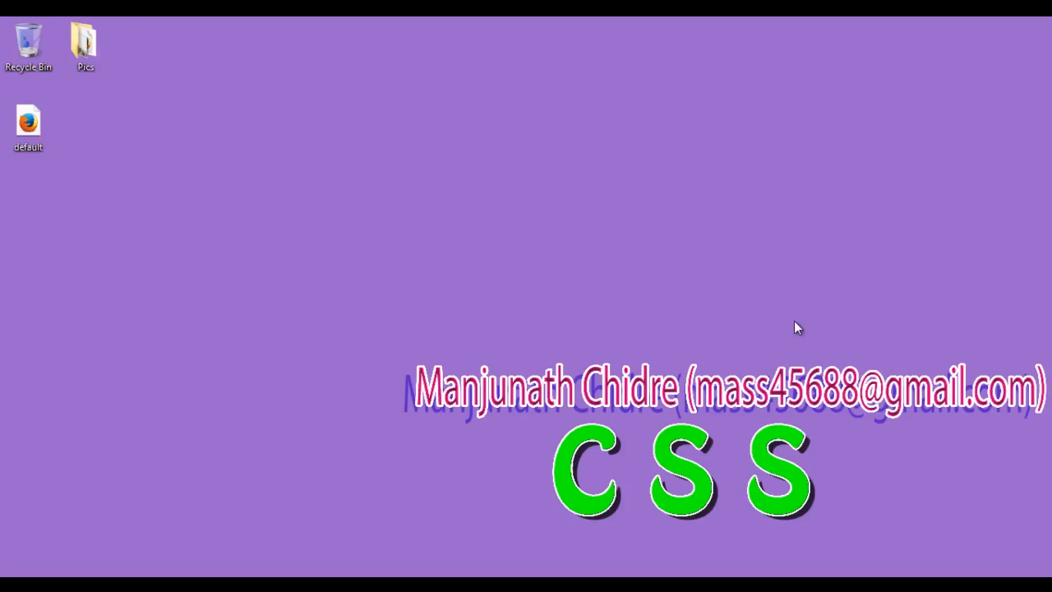
{"action": "mouse_move", "coordinate": [345, 500]}
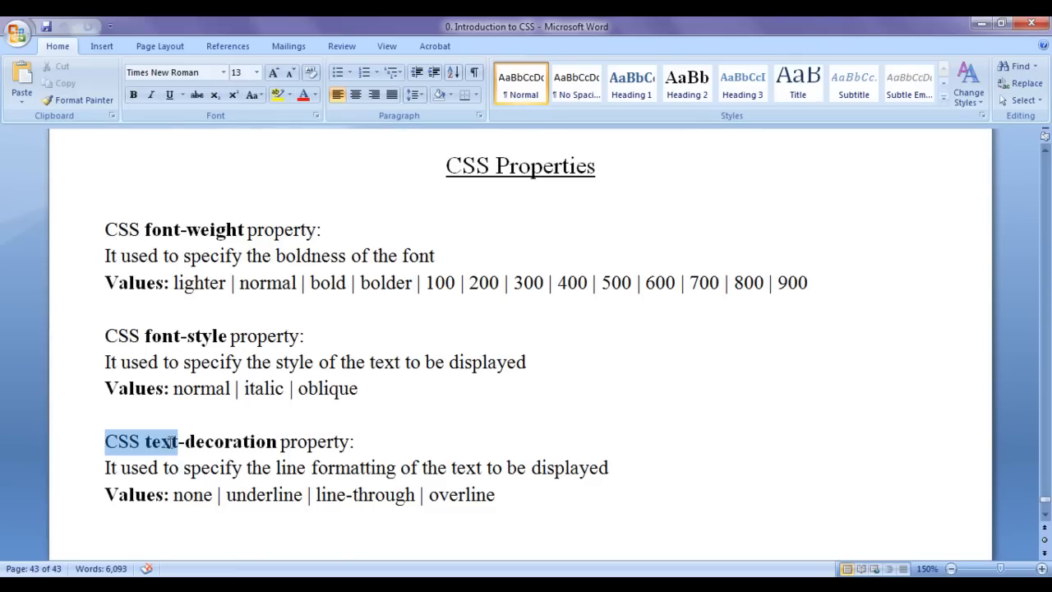
Step: Review the text-decoration property and its values in the Word CSS notes
{"action": "left_click", "coordinate": [378, 440]}
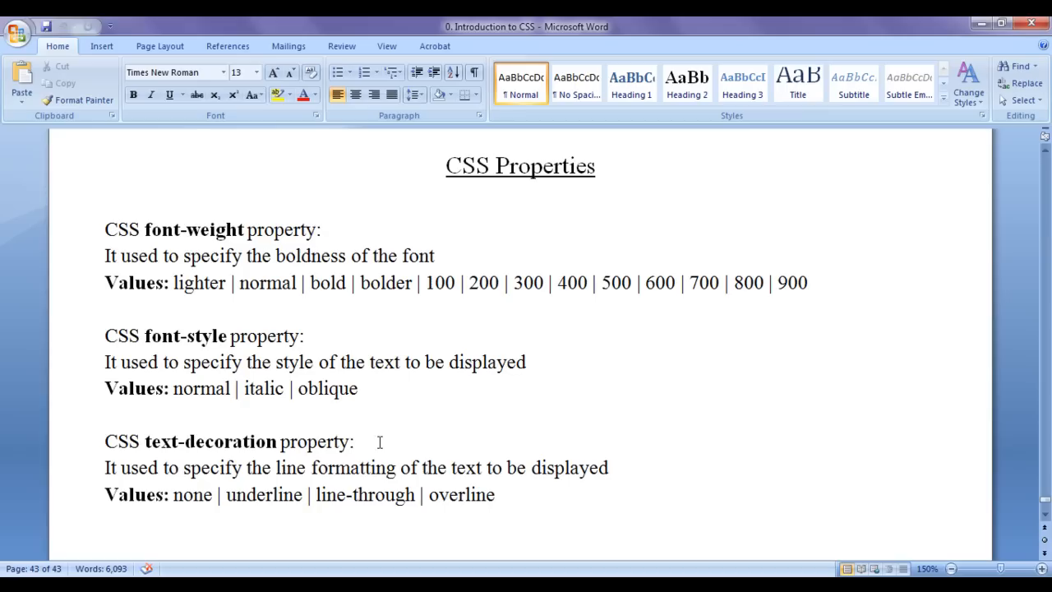
{"action": "mouse_move", "coordinate": [264, 529]}
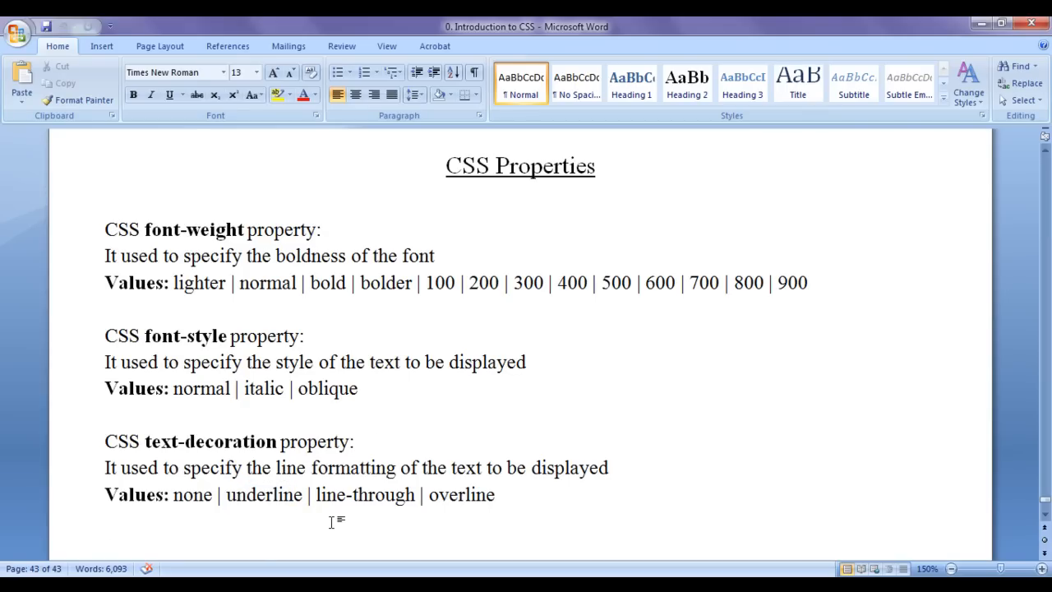
{"action": "left_click", "coordinate": [106, 549]}
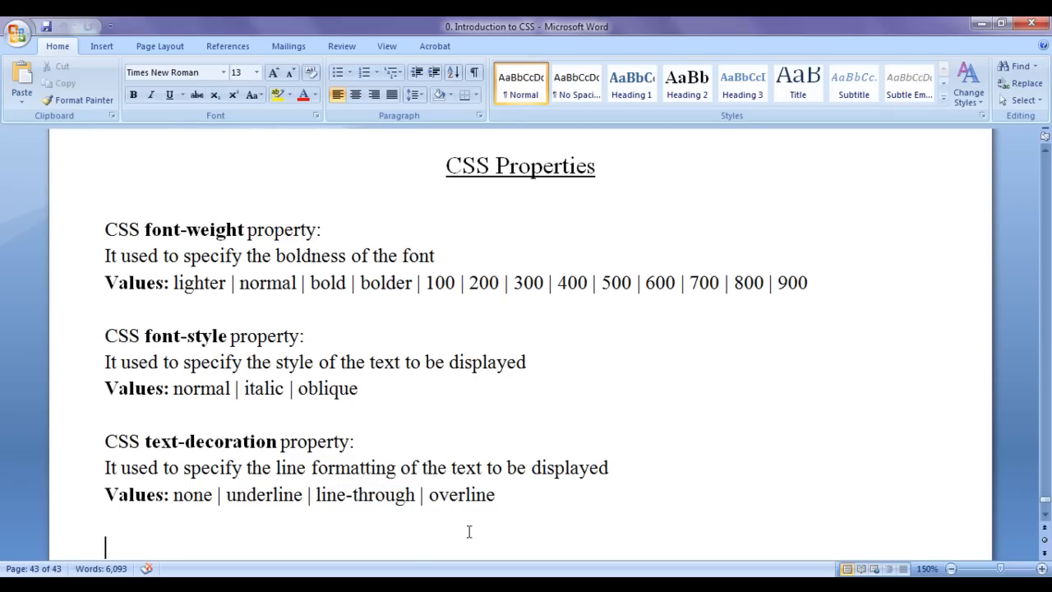
{"action": "double_click", "coordinate": [460, 493]}
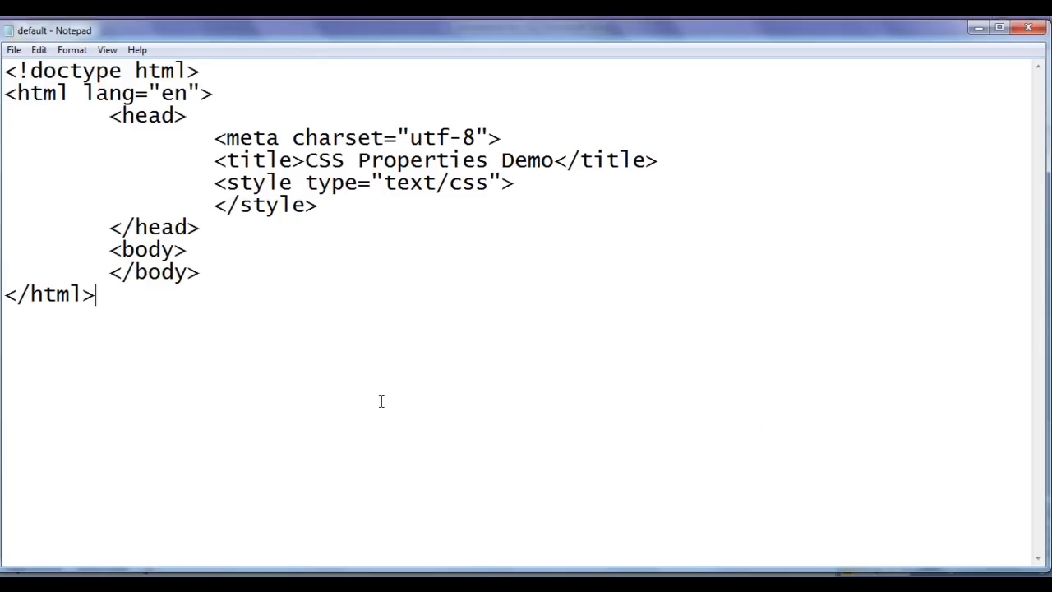
{"action": "mouse_move", "coordinate": [365, 355]}
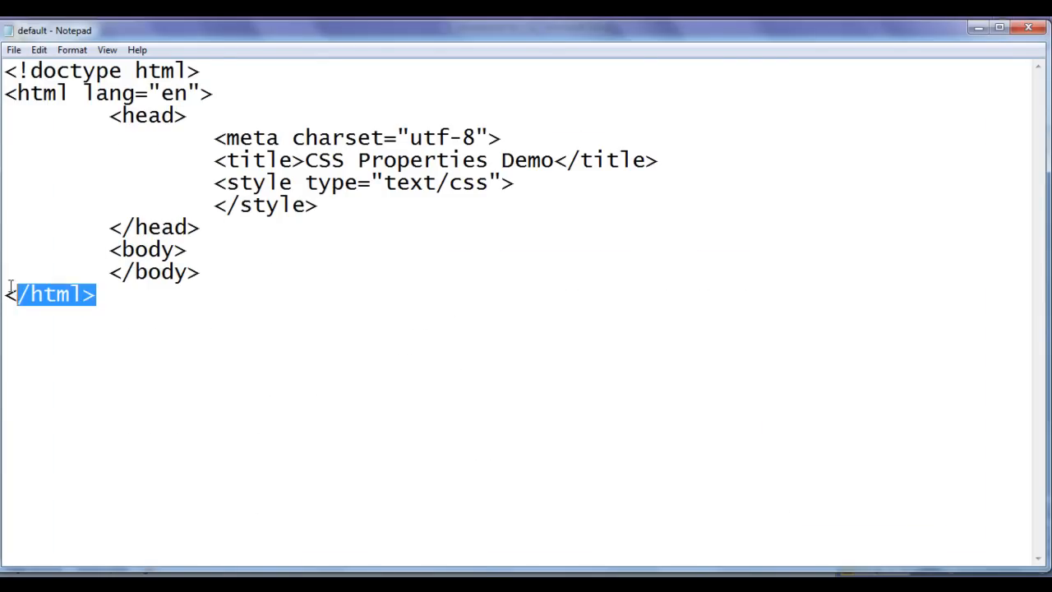
{"action": "key", "text": "ctrl+a"}
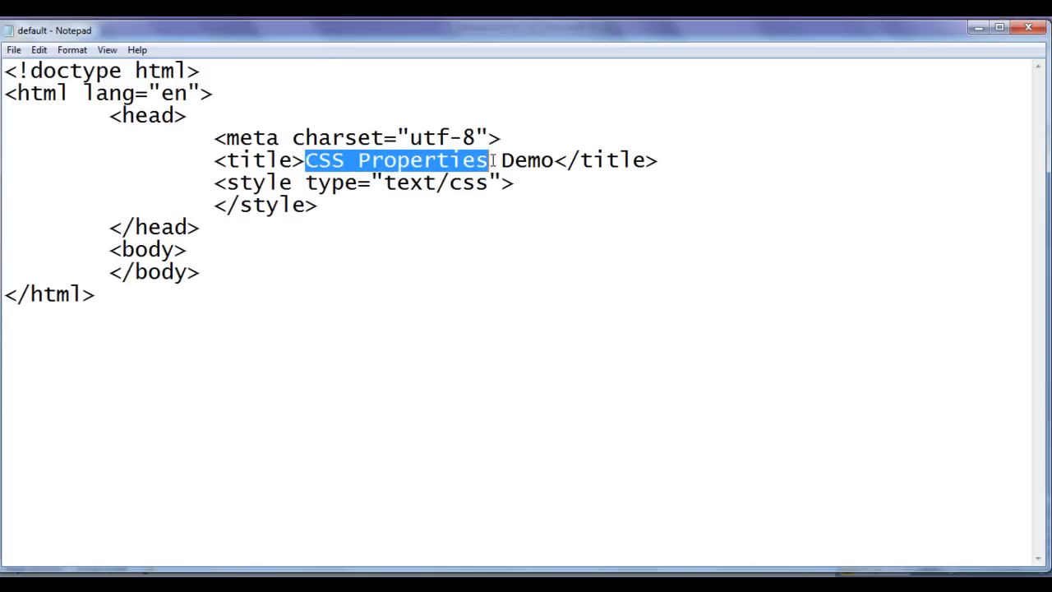
{"action": "left_click", "coordinate": [318, 204]}
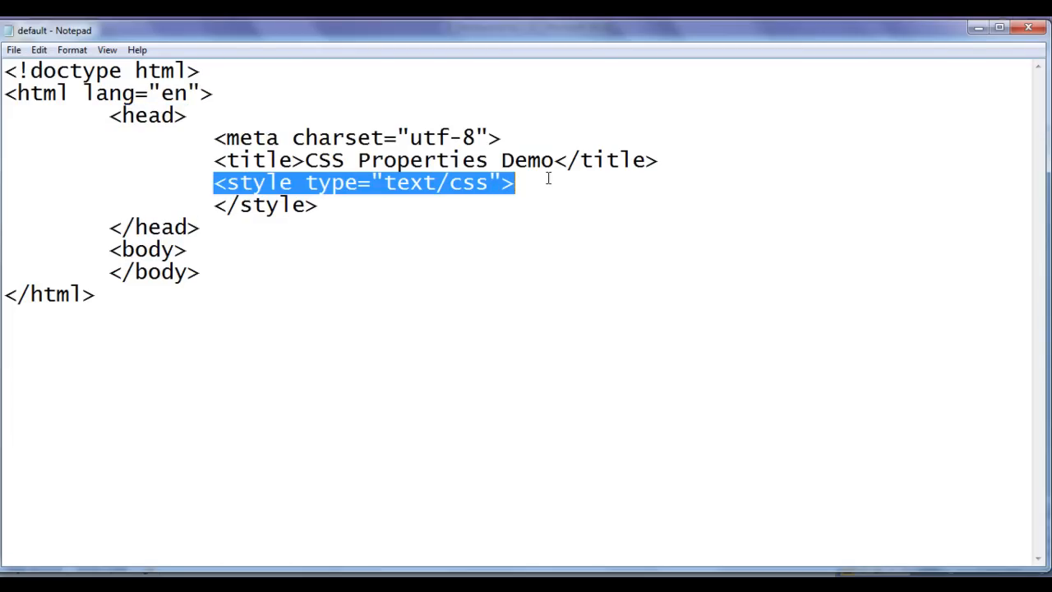
{"action": "left_click", "coordinate": [549, 180]}
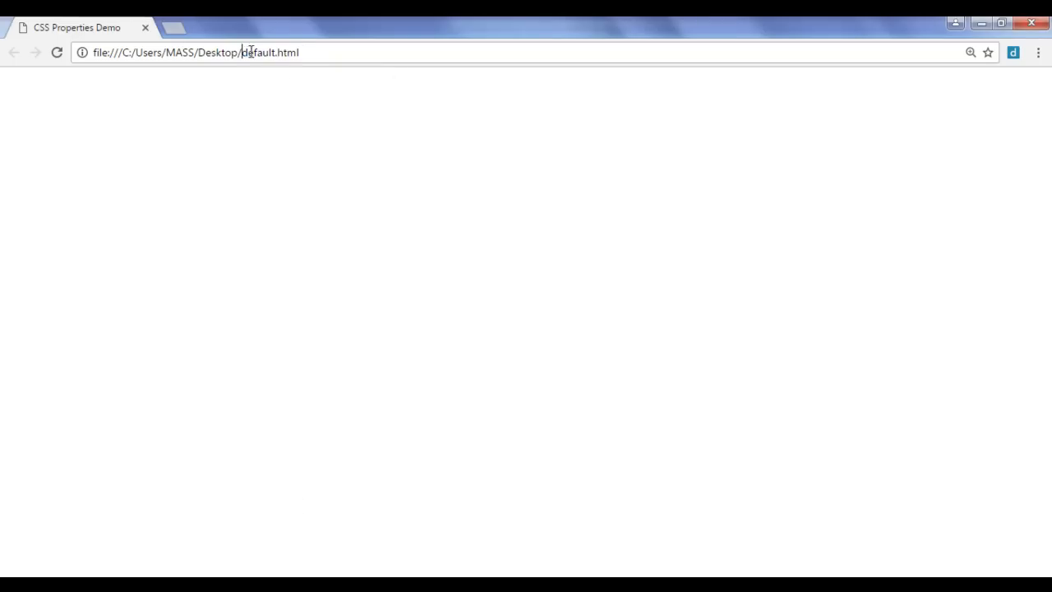
{"action": "mouse_move", "coordinate": [33, 36]}
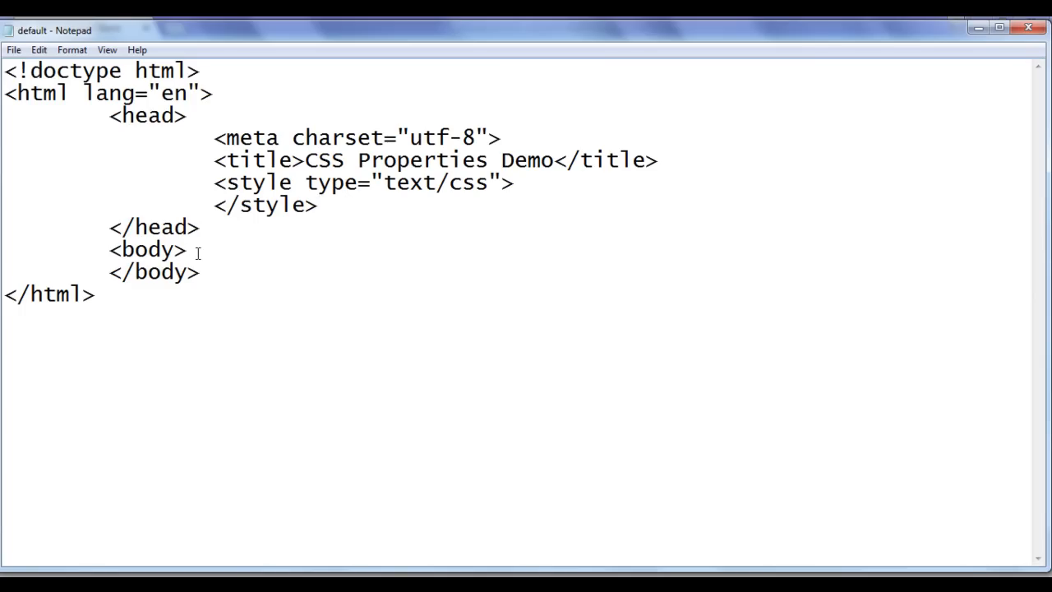
Step: Add the lines HOME<br/> and About US<br/> inside the body of default.html
{"action": "type", "text": "h"}
{"action": "type", "text": "Ab"}
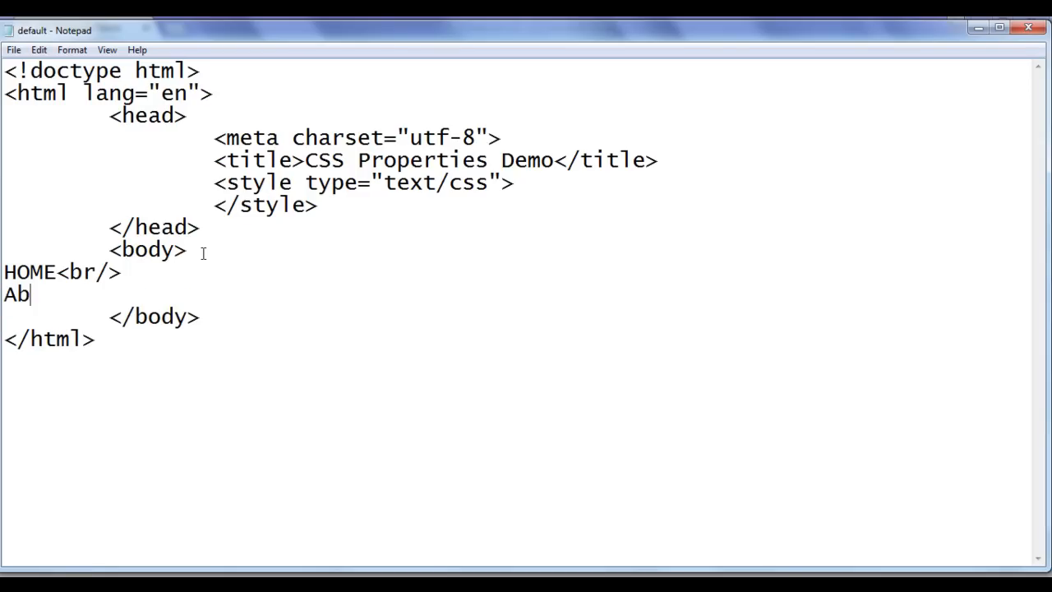
{"action": "type", "text": "out US<br"}
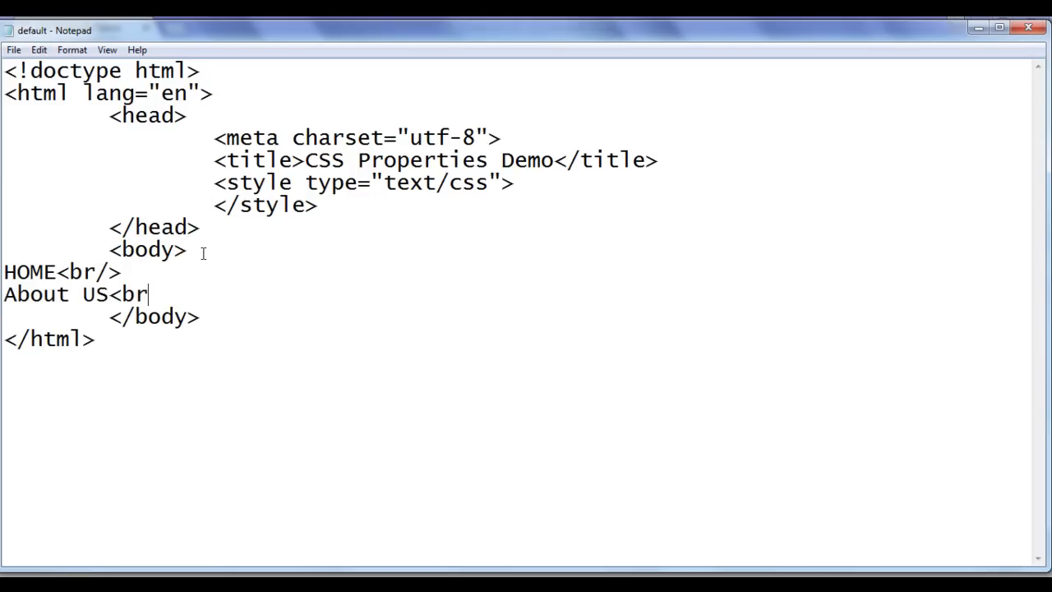
{"action": "type", "text": "/>"}
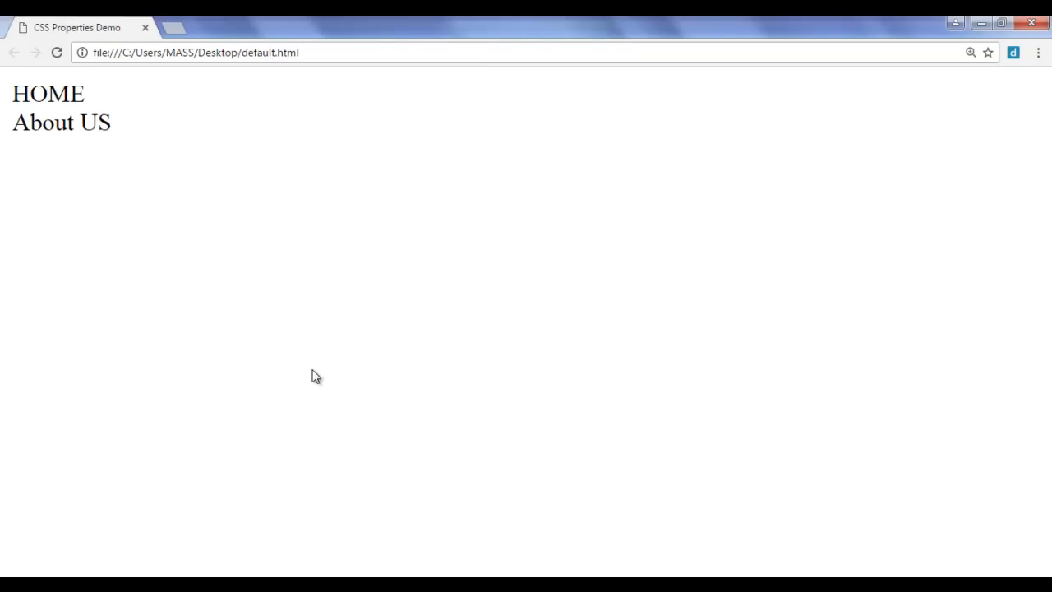
{"action": "mouse_move", "coordinate": [299, 344]}
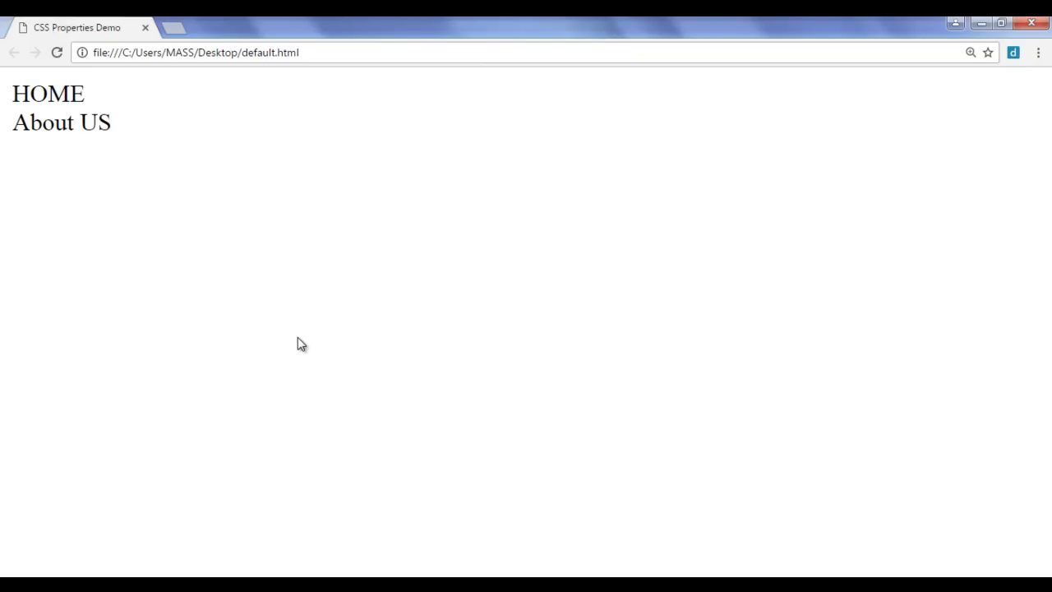
{"action": "mouse_move", "coordinate": [26, 102]}
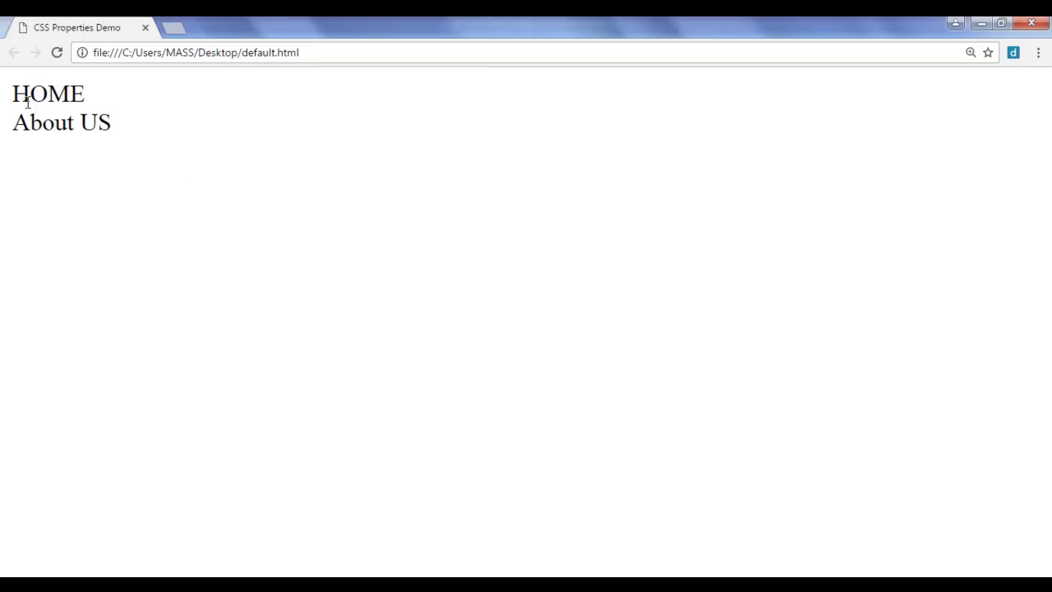
Step: Refresh default.html in Chrome to show HOME and About US as plain text lines
{"action": "double_click", "coordinate": [46, 92]}
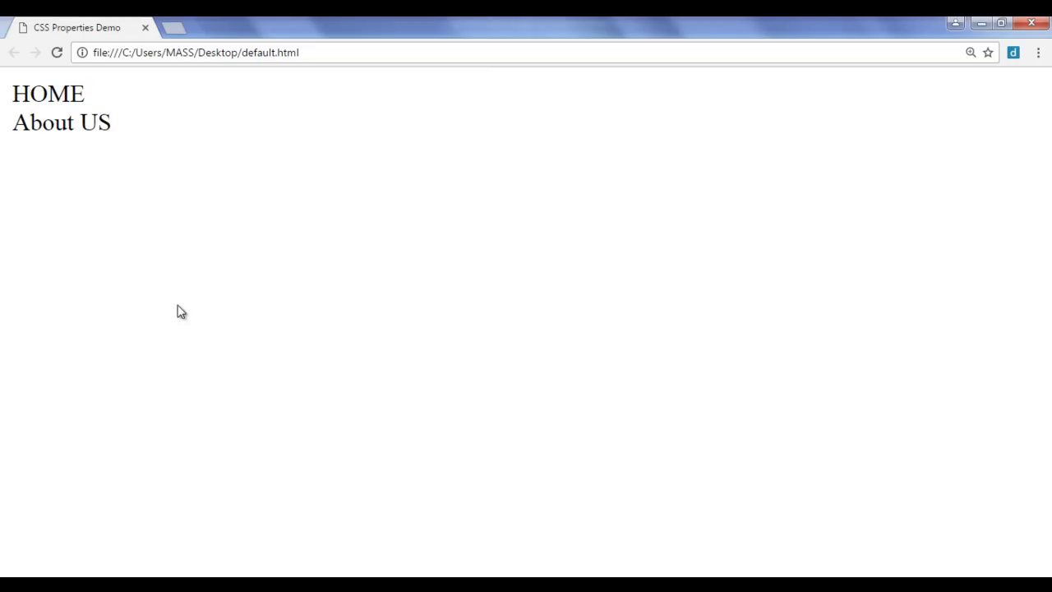
{"action": "mouse_move", "coordinate": [203, 294]}
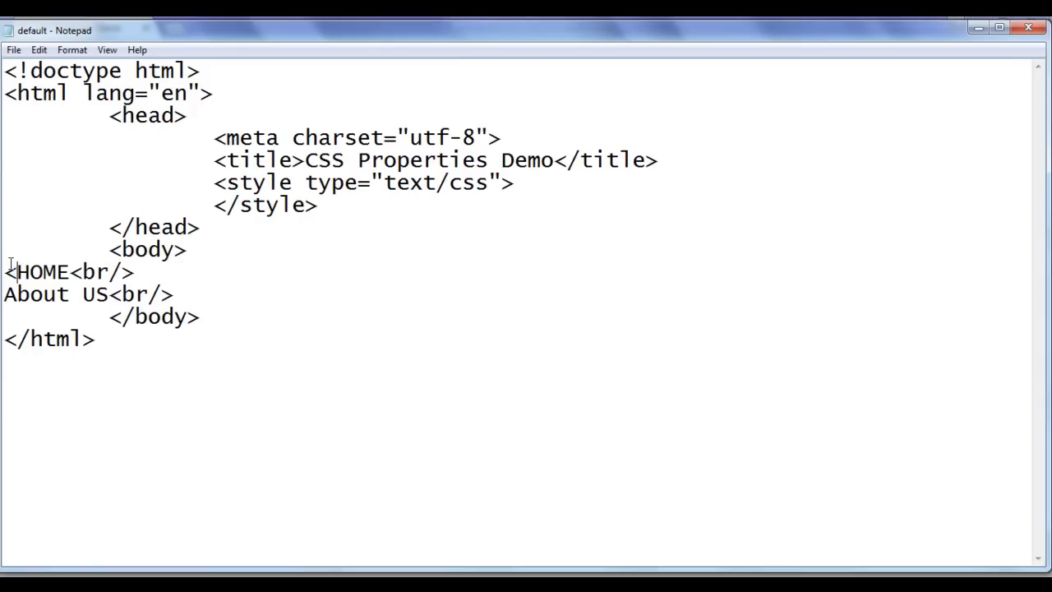
Step: Wrap HOME and About US each in <a>...</a> anchor tags
{"action": "type", "text": "<a>"}
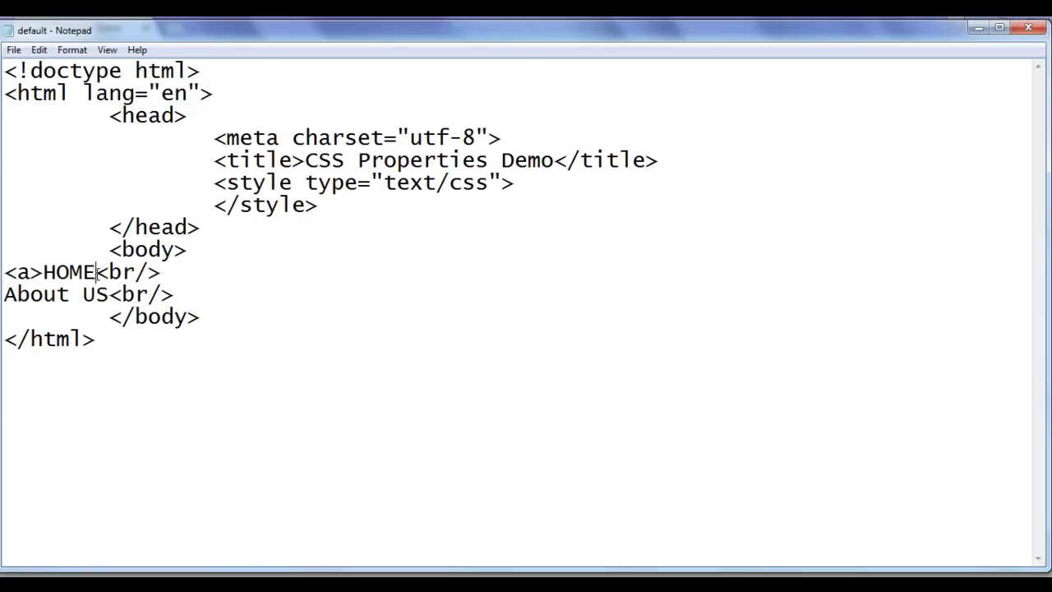
{"action": "type", "text": "</a>"}
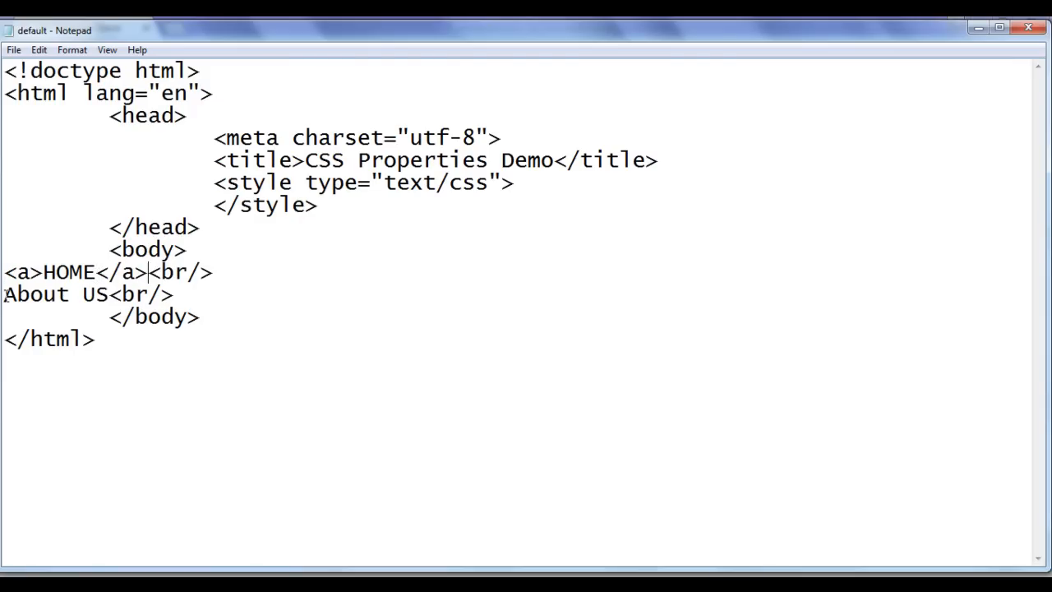
{"action": "type", "text": "<a>"}
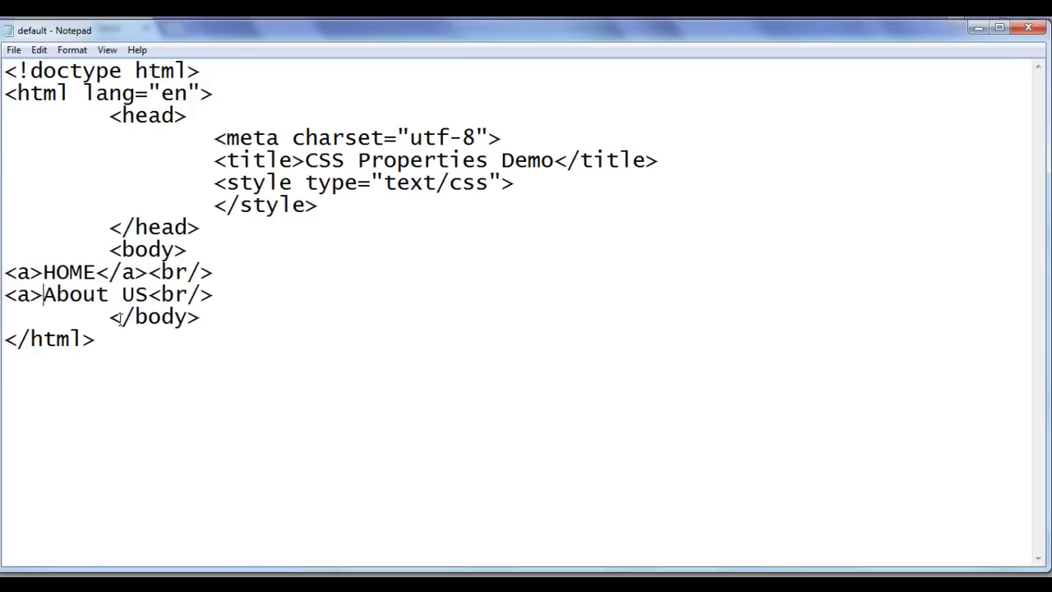
{"action": "type", "text": "</a><"}
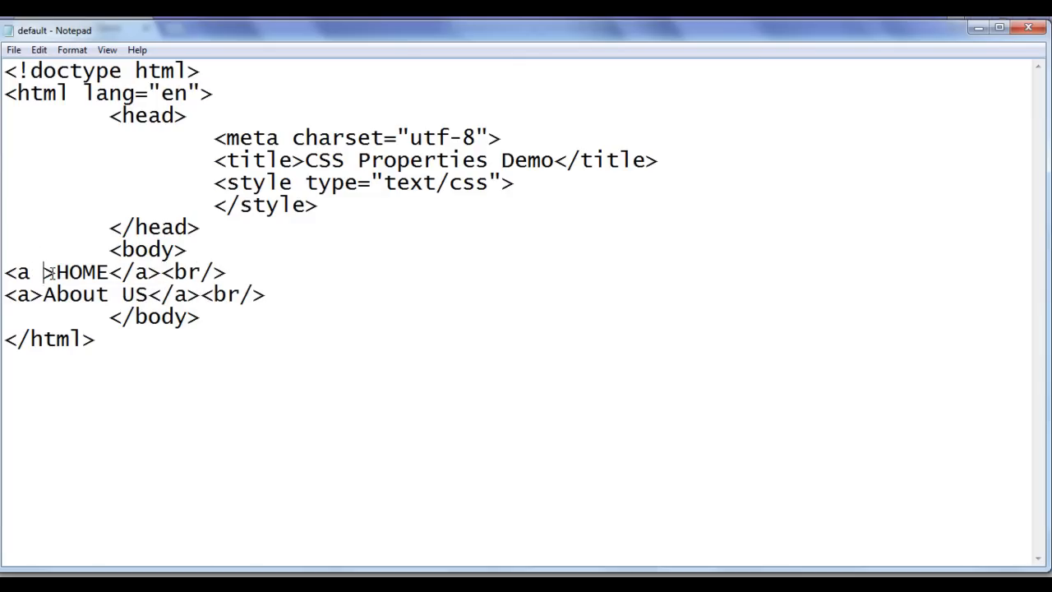
Step: Give both anchors href="#" so HOME and About US become links
{"action": "type", "text": "href=\"\""}
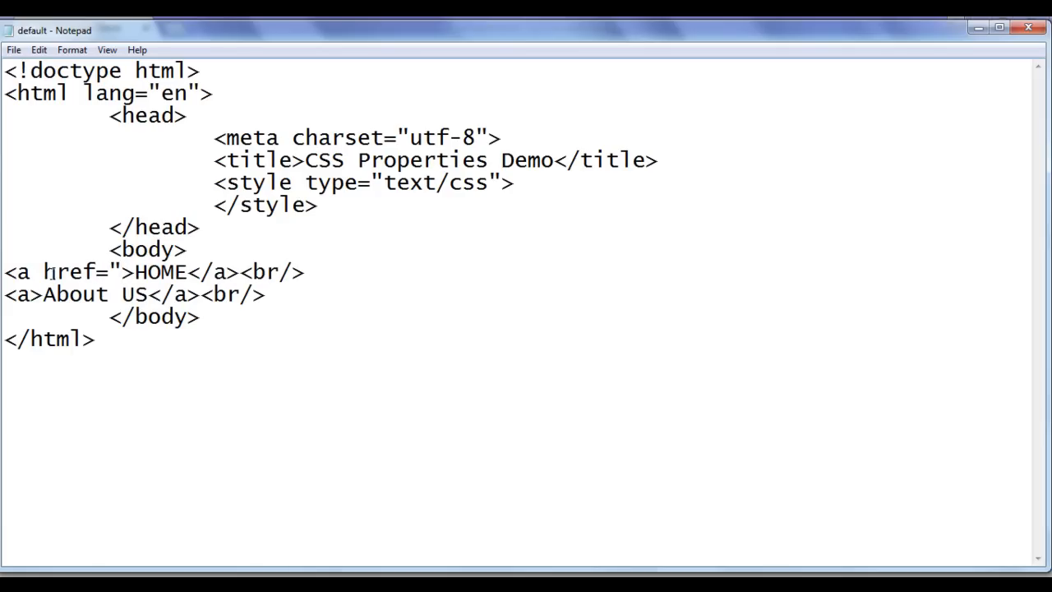
{"action": "type", "text": "#"}
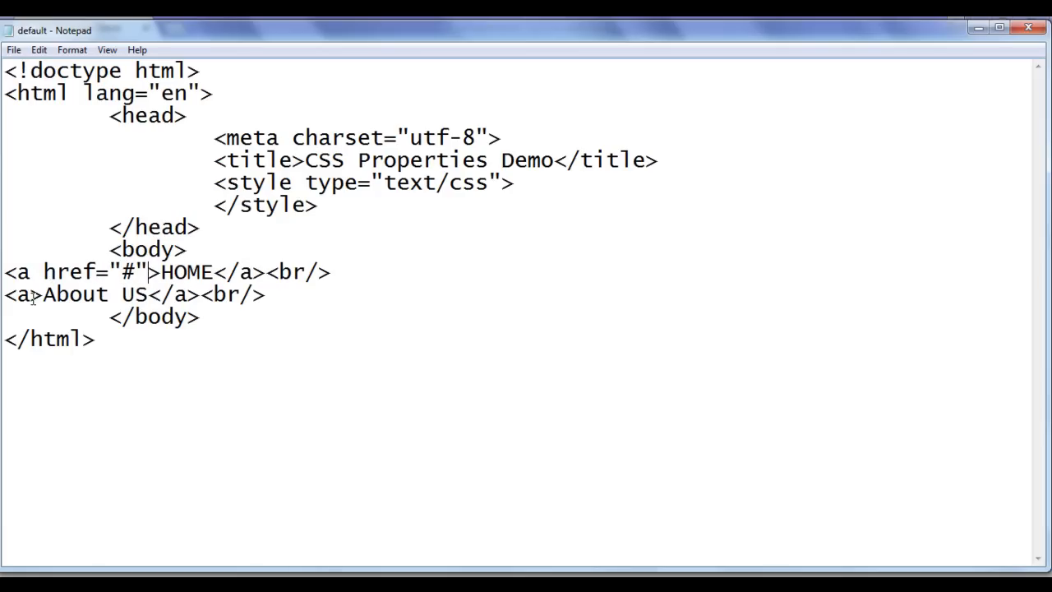
{"action": "type", "text": "href="}
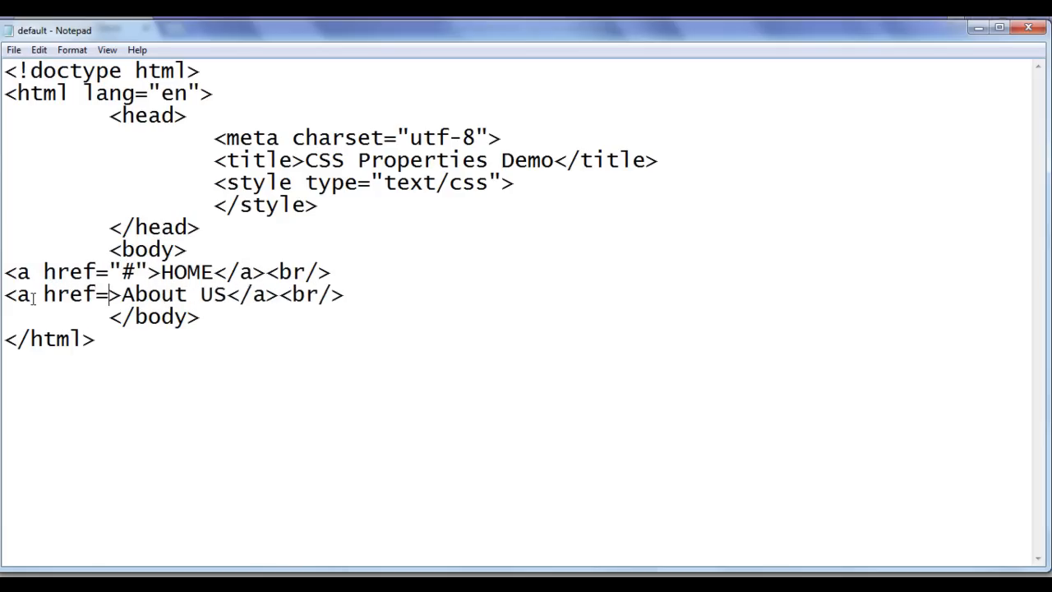
{"action": "type", "text": "\"#\""}
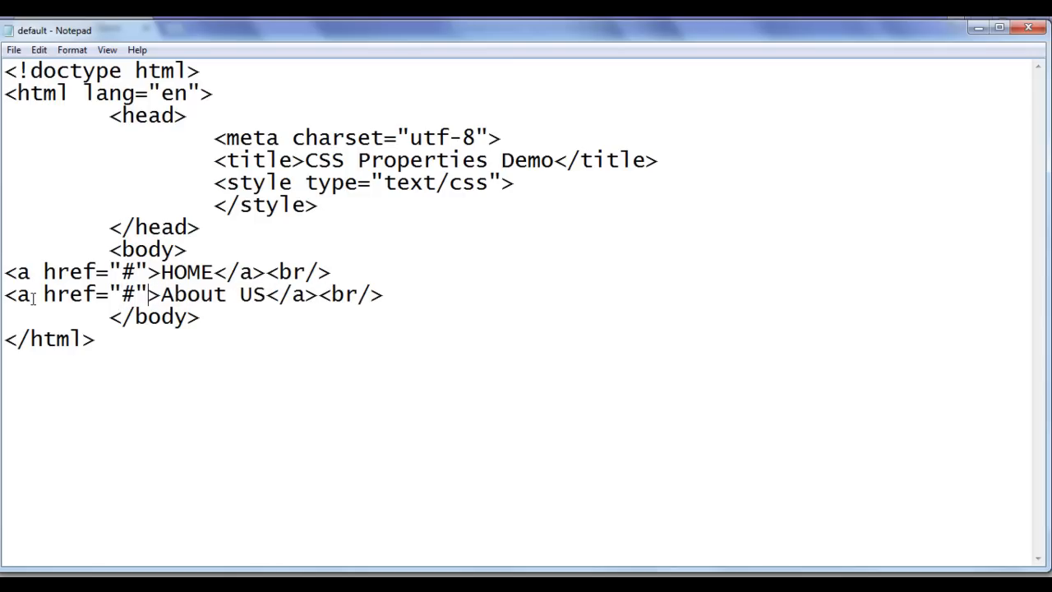
{"action": "double_click", "coordinate": [125, 273]}
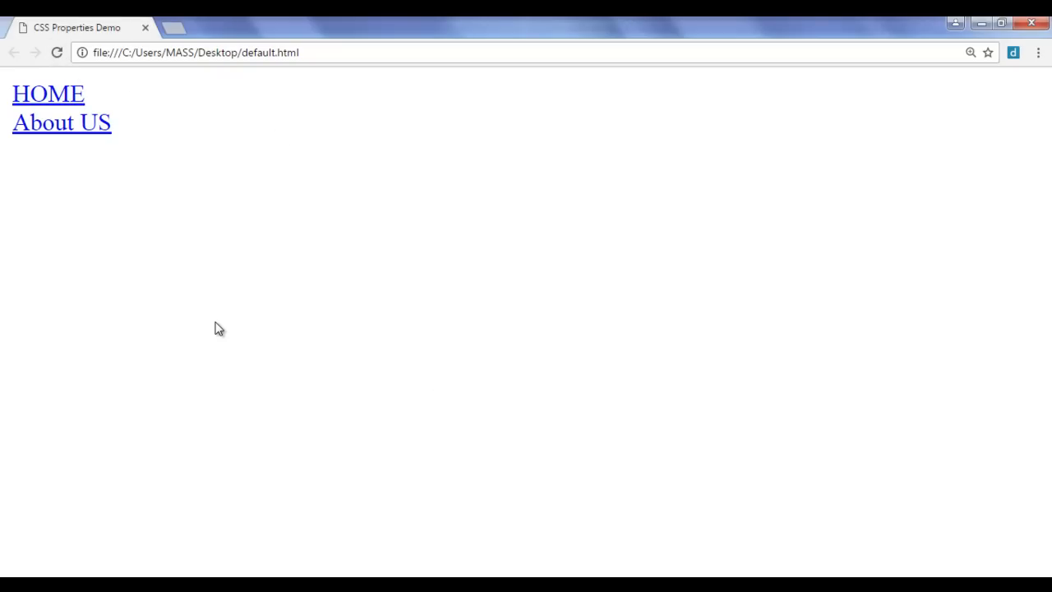
{"action": "mouse_move", "coordinate": [90, 250]}
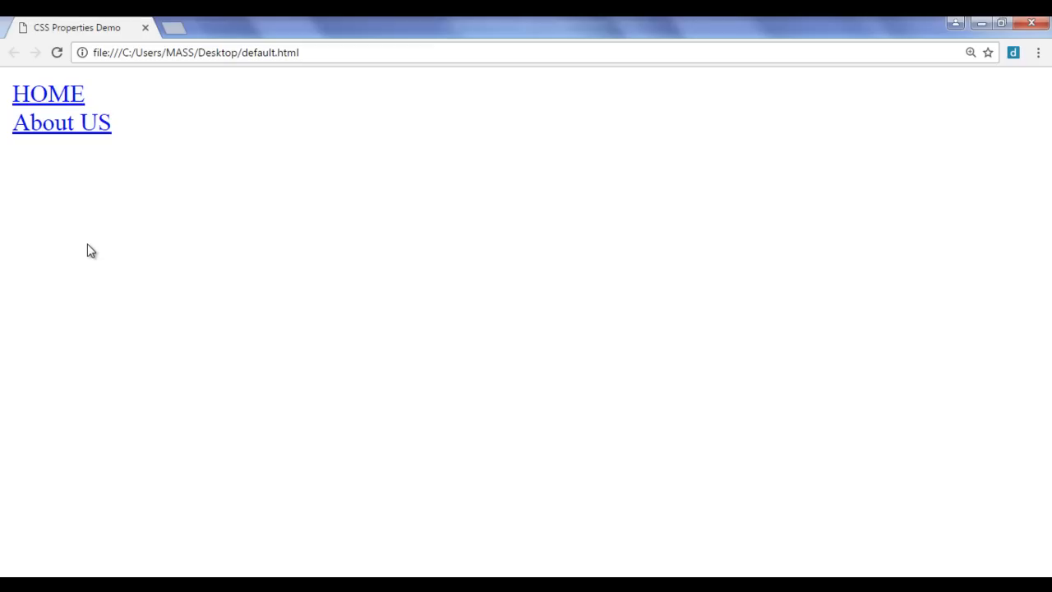
{"action": "mouse_move", "coordinate": [217, 234]}
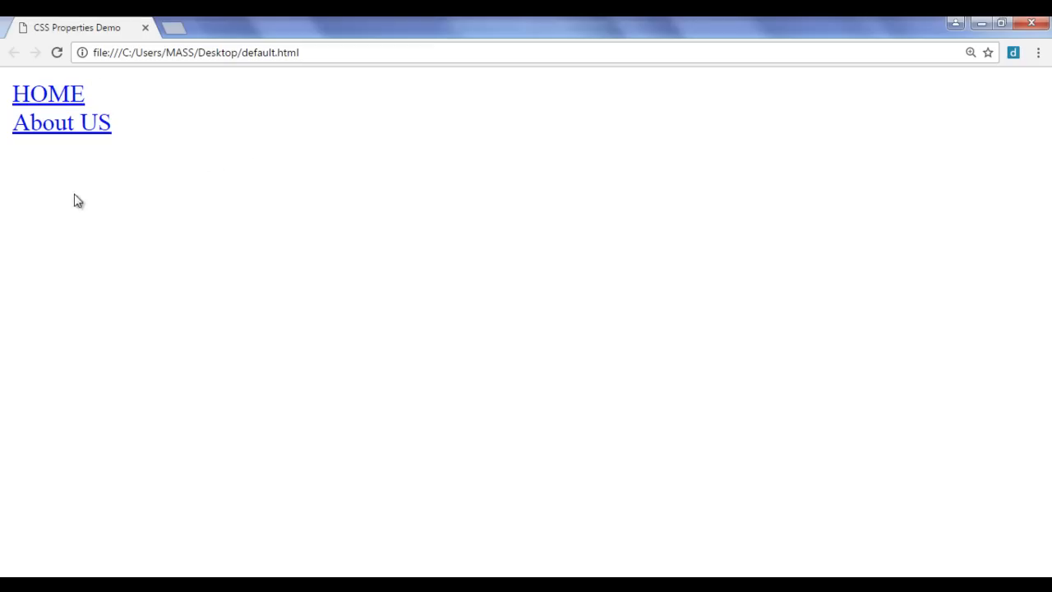
{"action": "mouse_move", "coordinate": [23, 146]}
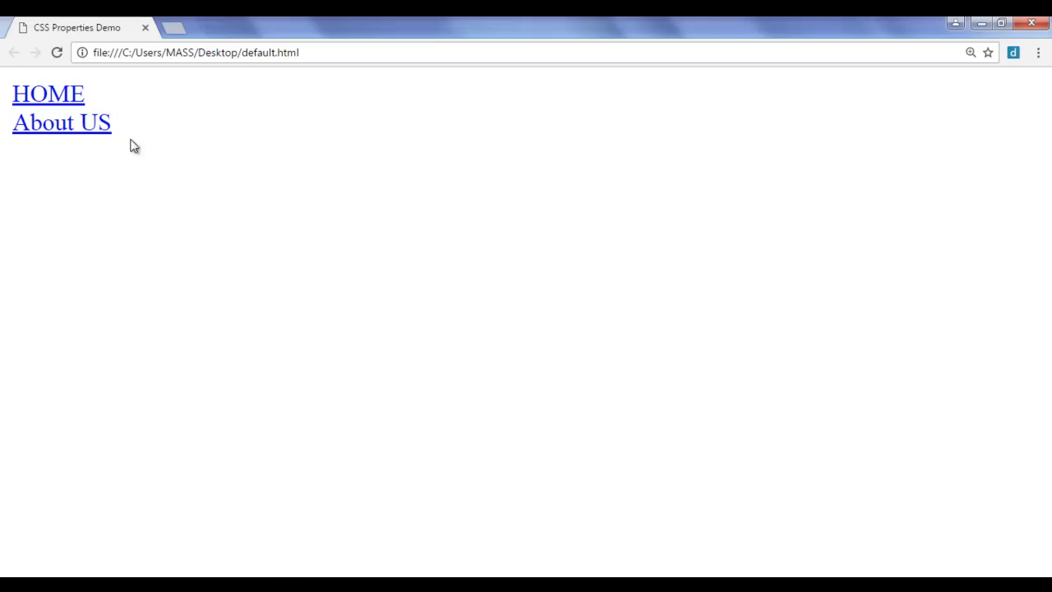
{"action": "mouse_move", "coordinate": [111, 191]}
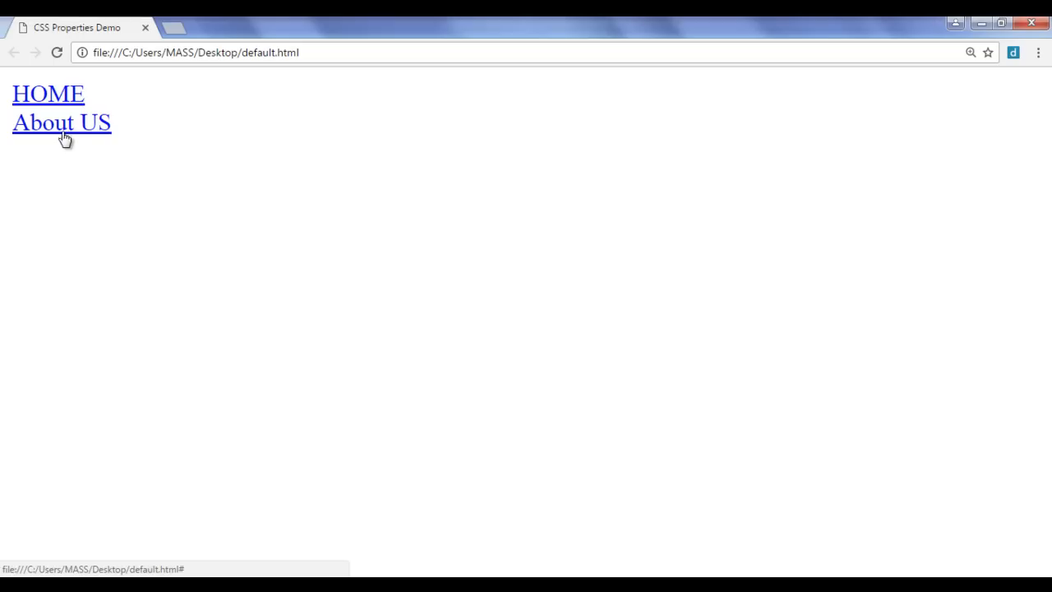
{"action": "mouse_move", "coordinate": [365, 365]}
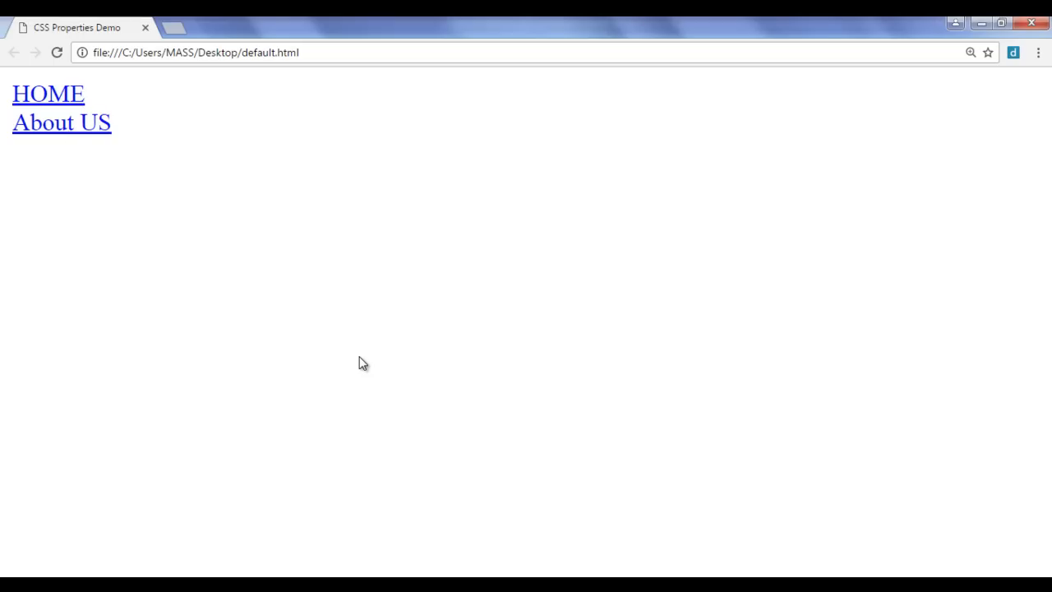
{"action": "mouse_move", "coordinate": [75, 200]}
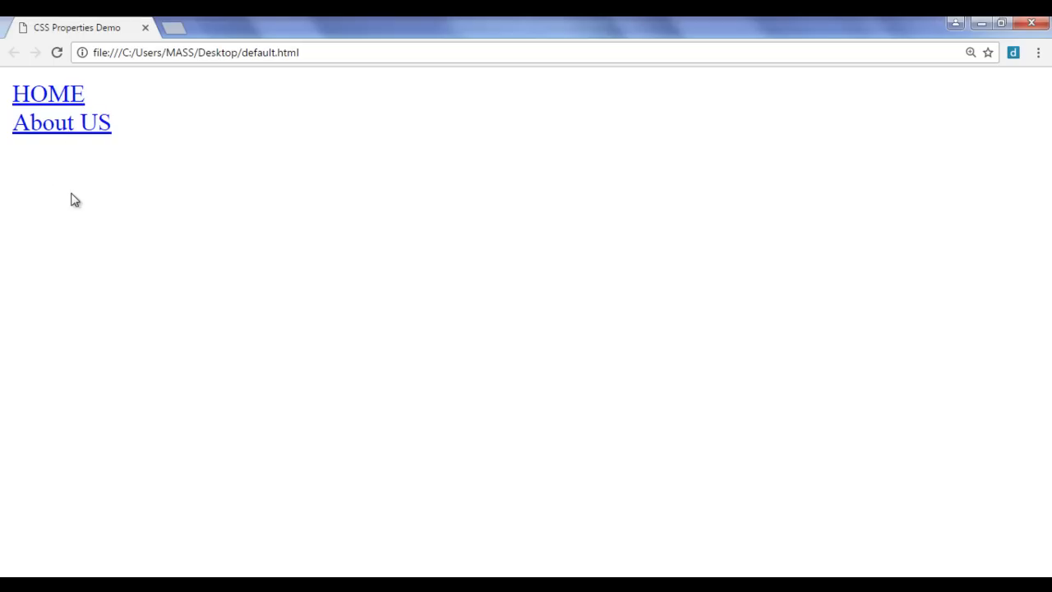
{"action": "mouse_move", "coordinate": [370, 368]}
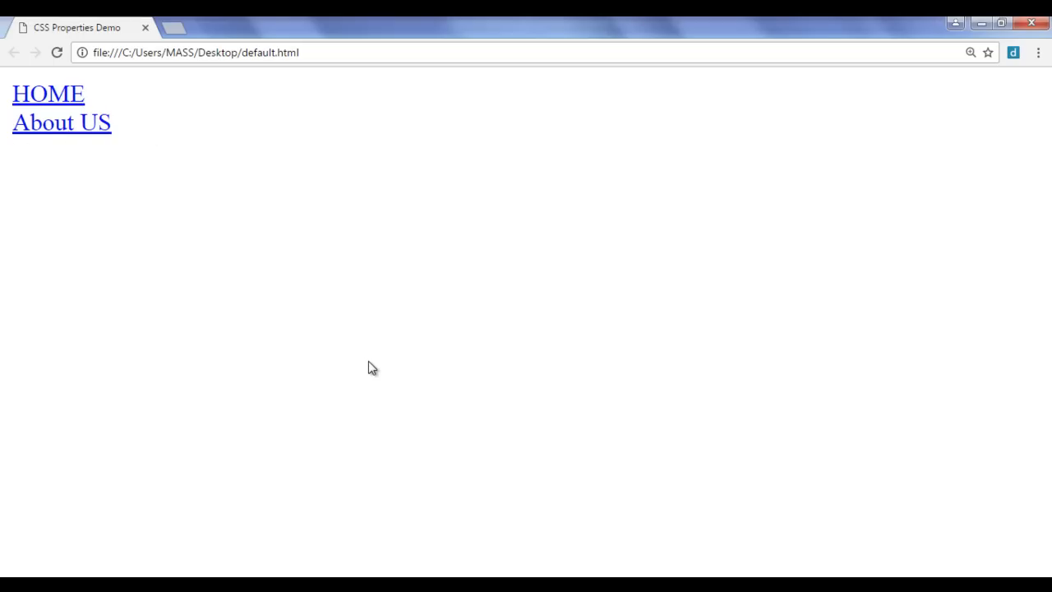
{"action": "mouse_move", "coordinate": [317, 564]}
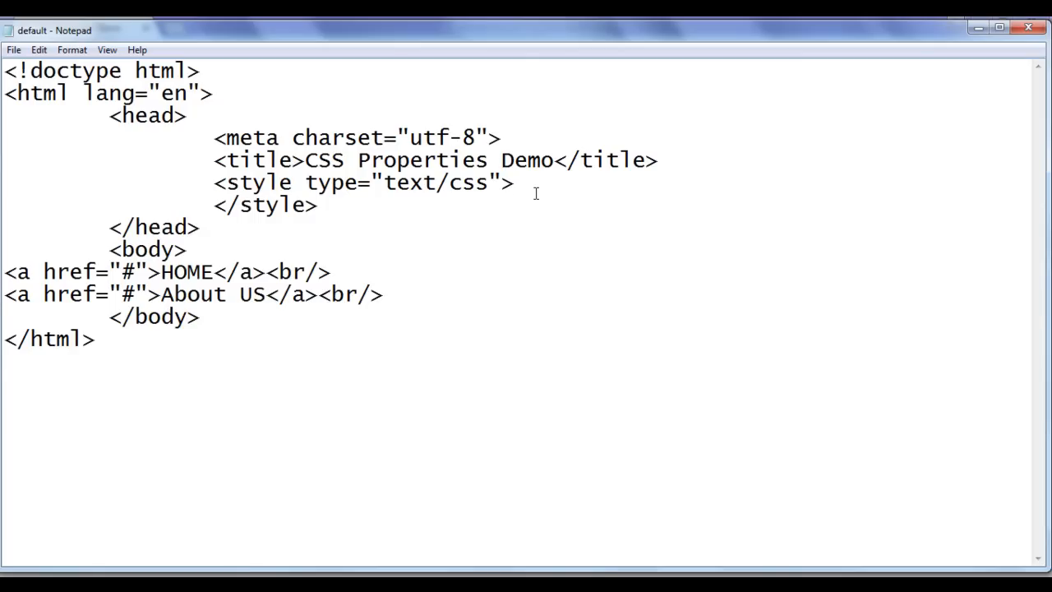
Step: Add an a rule with text-decoration:none inside the style block
{"action": "type", "text": "a"}
{"action": "type", "text": "{"}
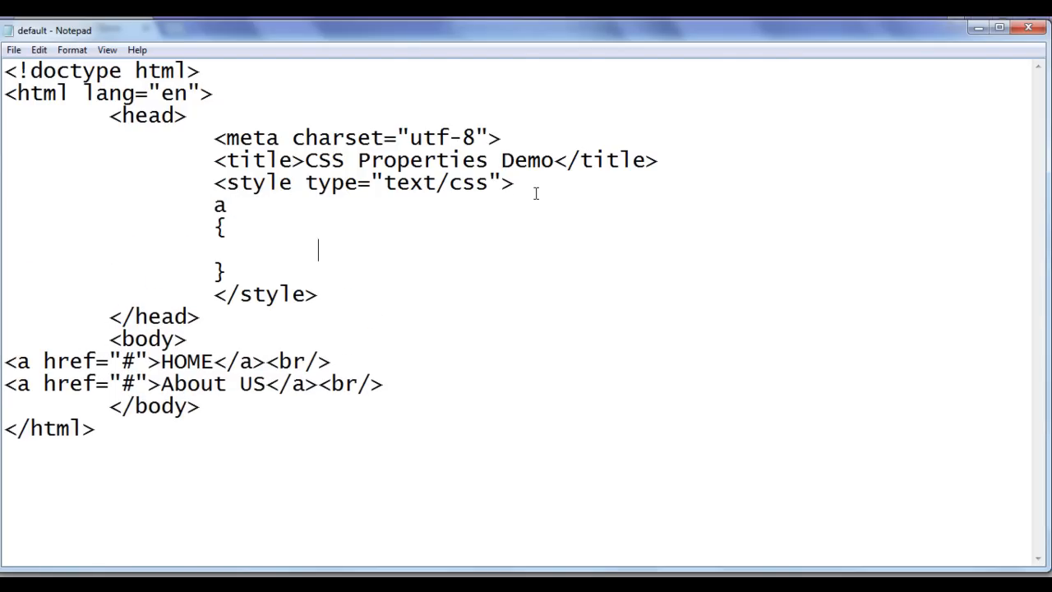
{"action": "type", "text": "text-decor"}
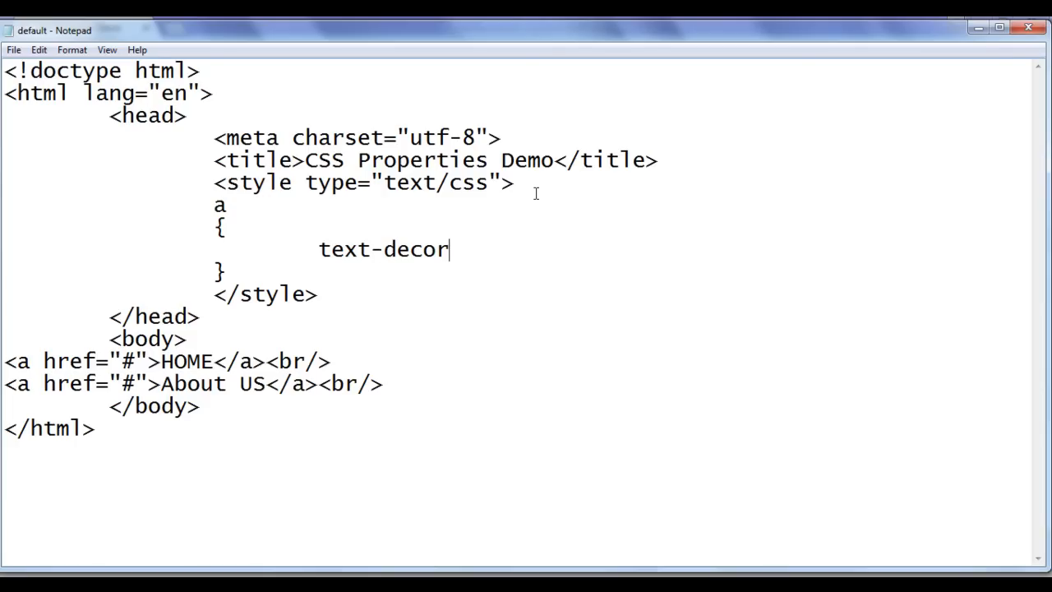
{"action": "type", "text": "ation:none;"}
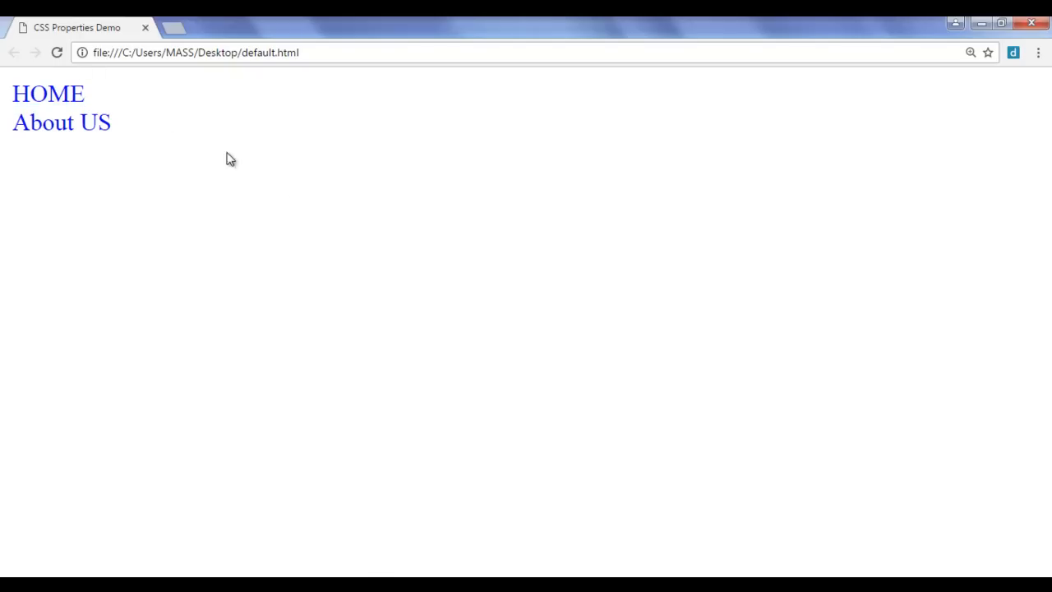
{"action": "mouse_move", "coordinate": [260, 250]}
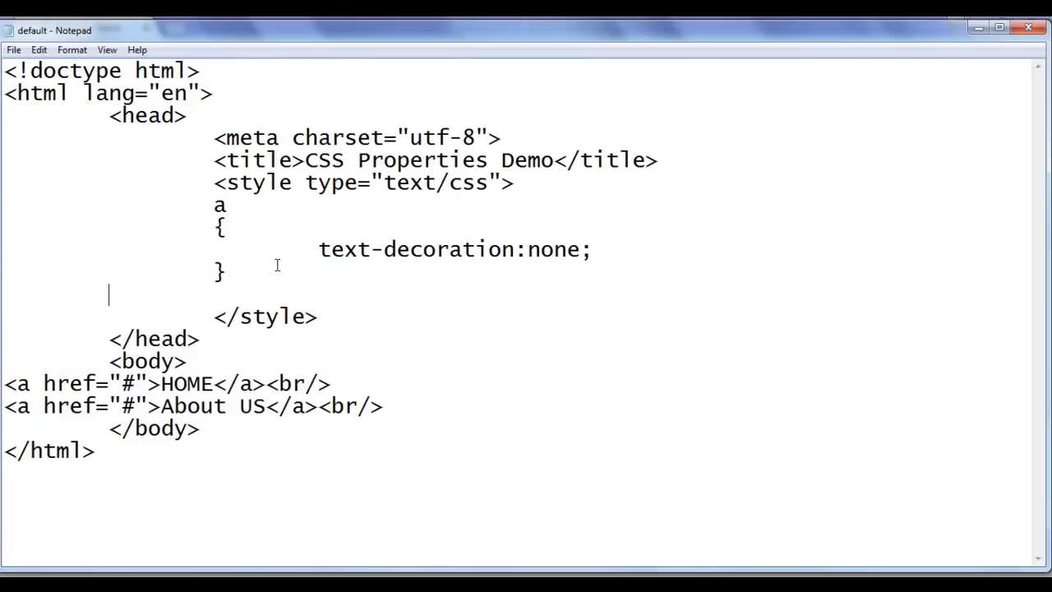
Step: Add an a:hover rule with text-decoration:underline below the a rule
{"action": "type", "text": "a"}
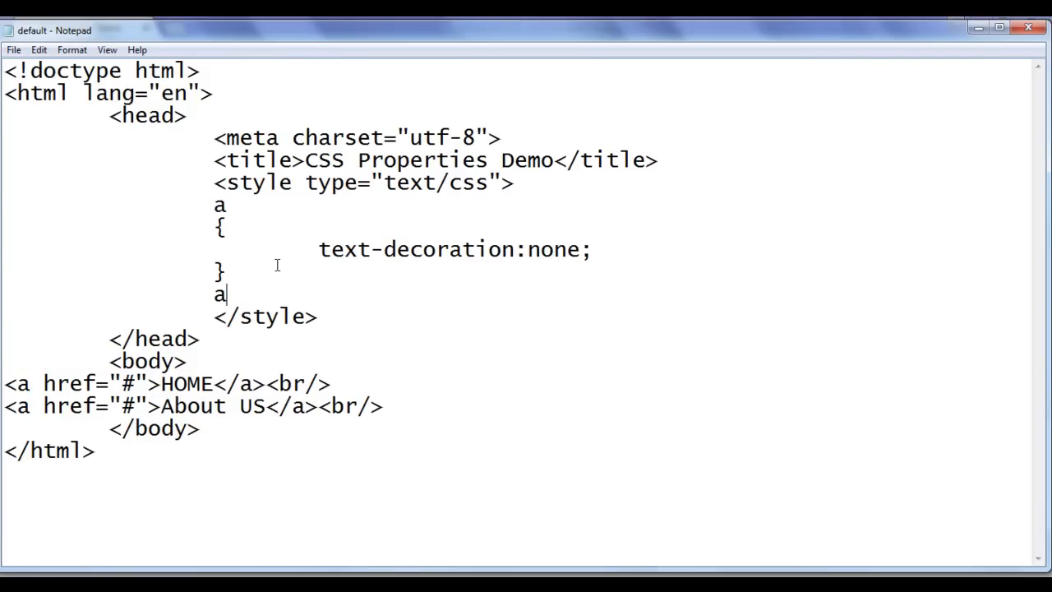
{"action": "type", "text": ":hover"}
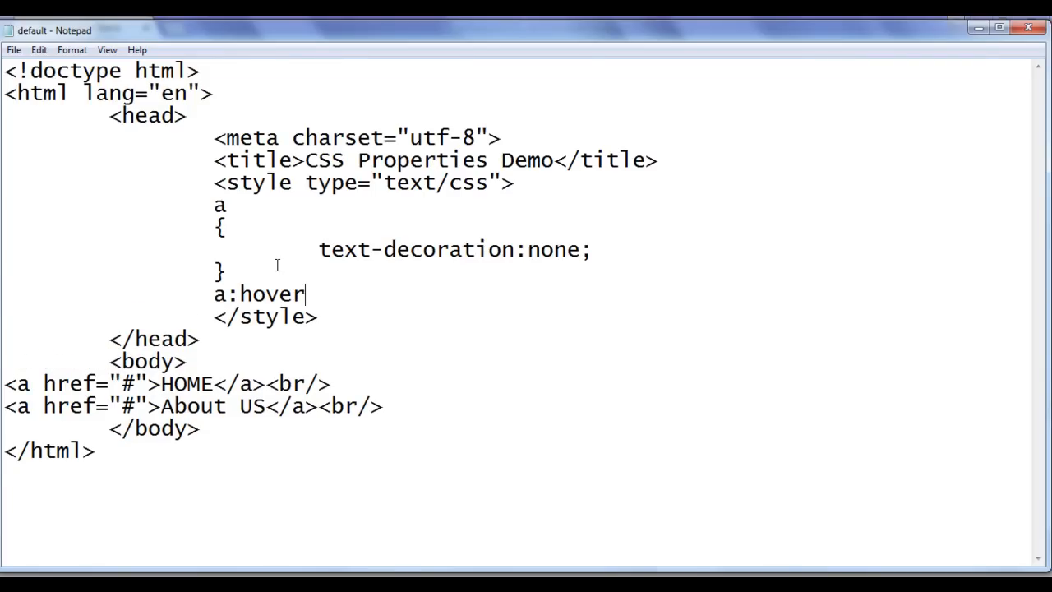
{"action": "type", "text": "{"}
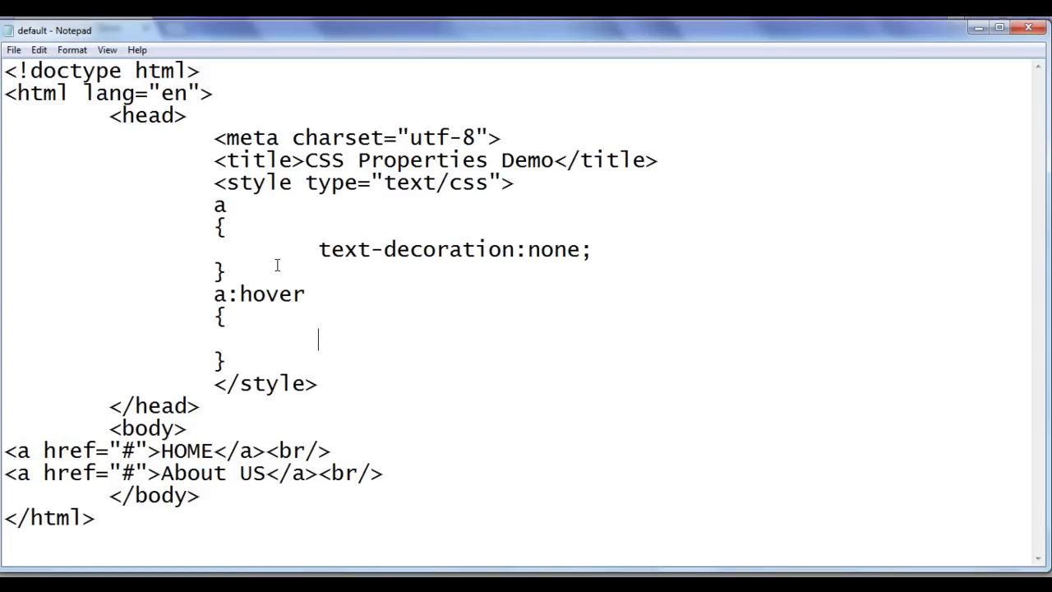
{"action": "type", "text": "text-d"}
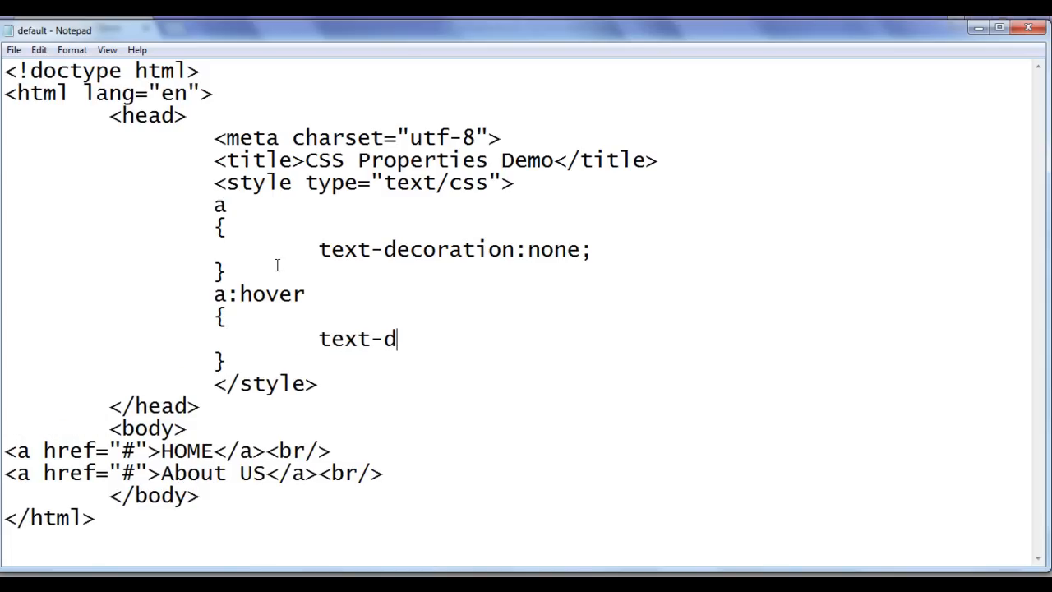
{"action": "type", "text": "ecoration:under"}
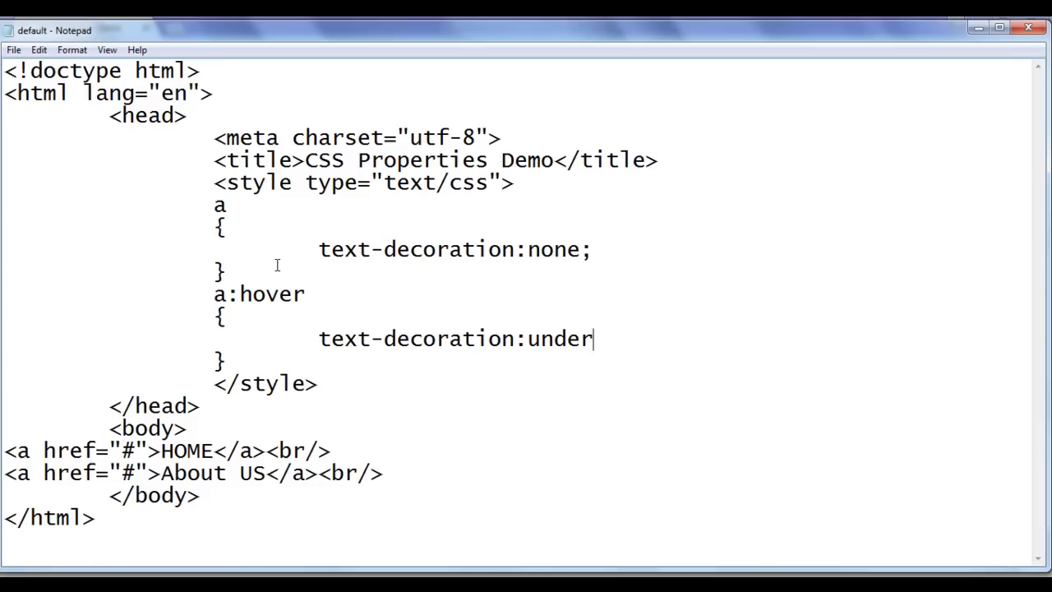
{"action": "type", "text": "line;"}
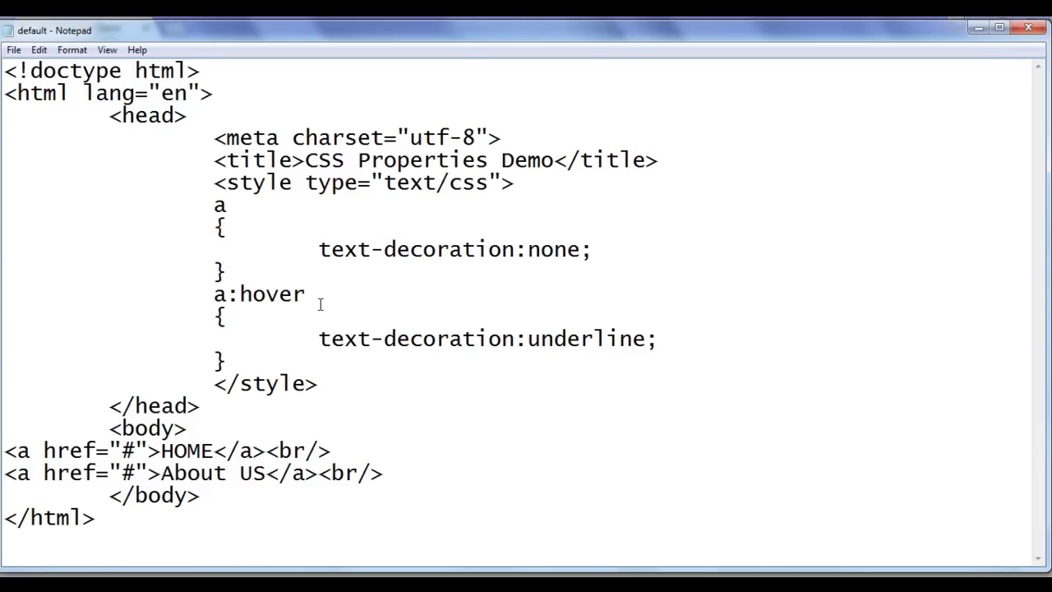
{"action": "left_click_drag", "start_coordinate": [309, 450], "coordinate": [381, 474]}
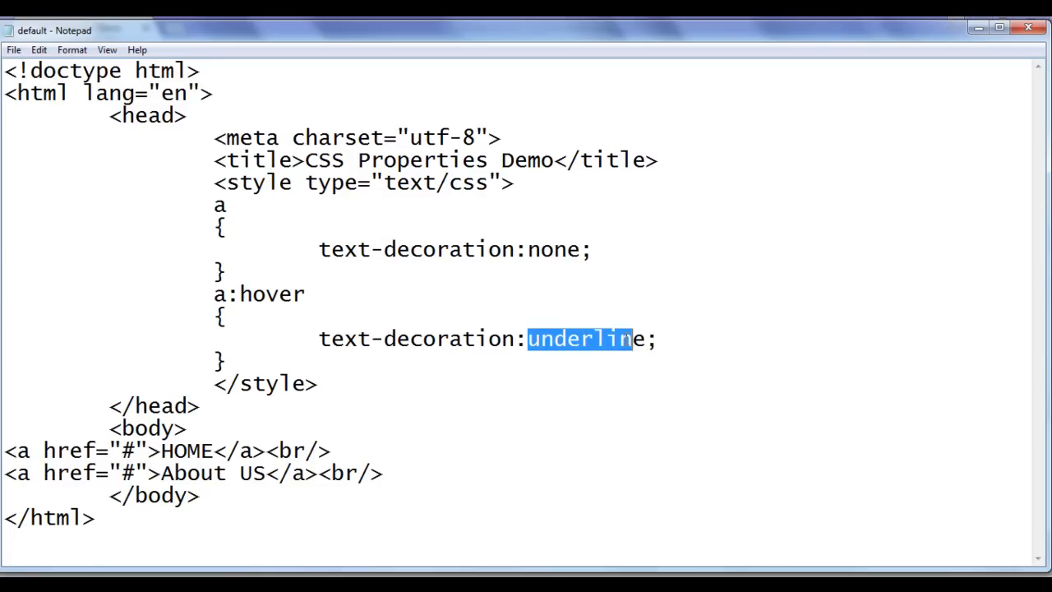
{"action": "left_click", "coordinate": [14, 49]}
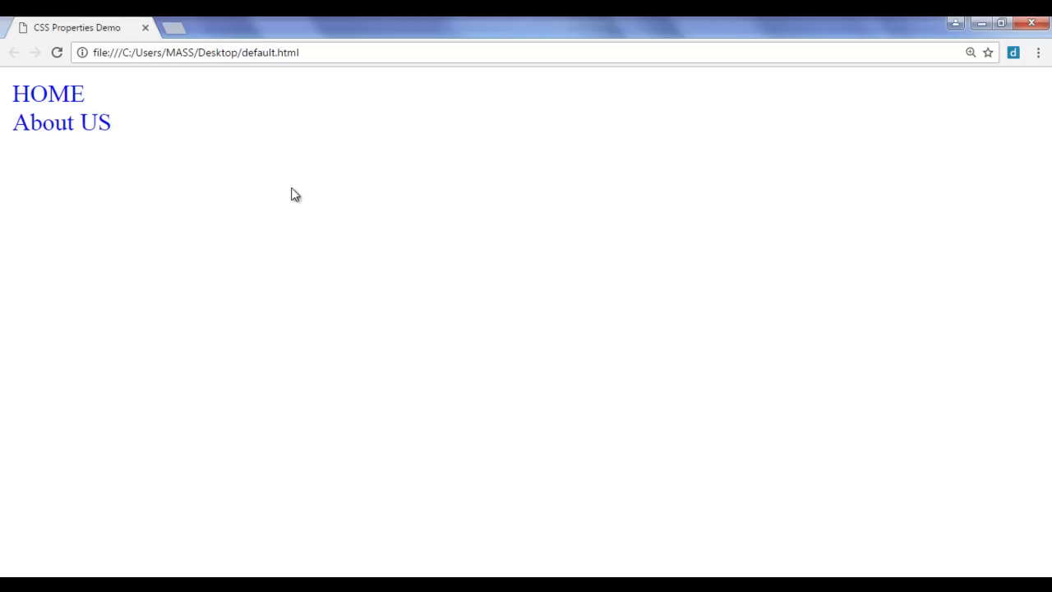
{"action": "mouse_move", "coordinate": [181, 181]}
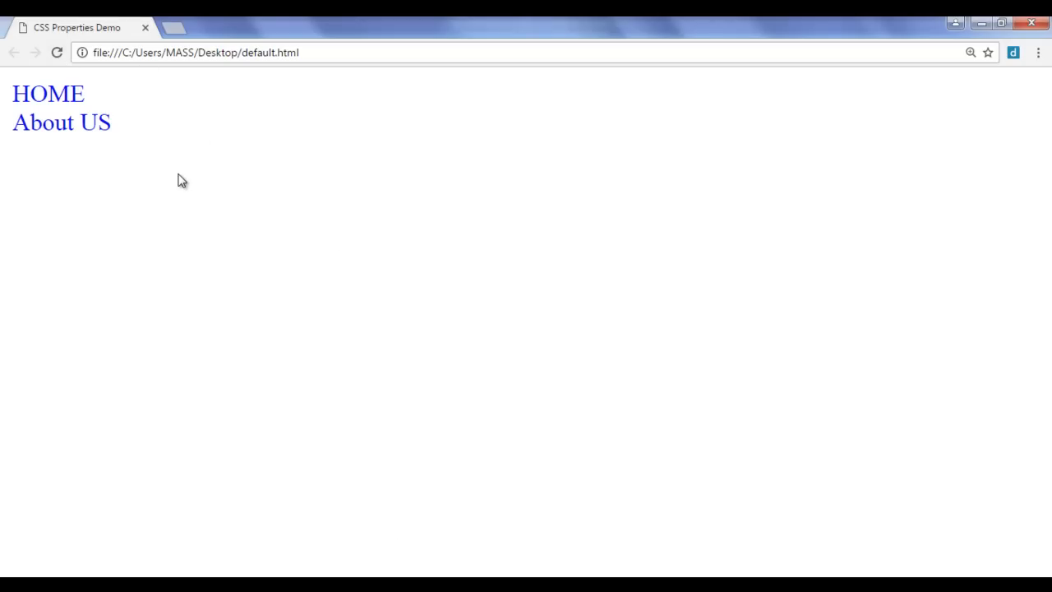
{"action": "mouse_move", "coordinate": [47, 92]}
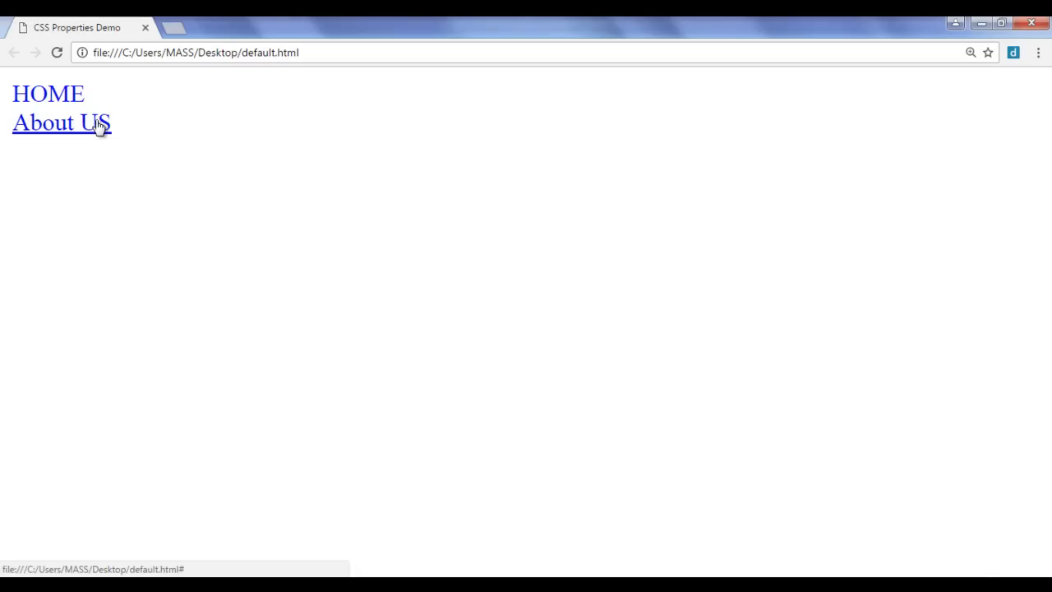
{"action": "mouse_move", "coordinate": [118, 207]}
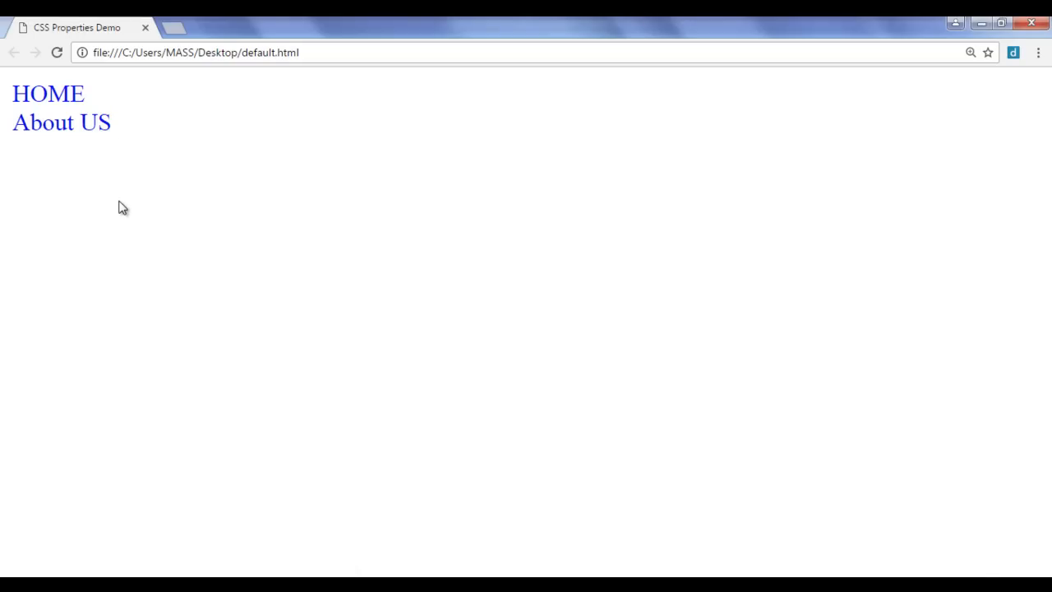
{"action": "mouse_move", "coordinate": [71, 146]}
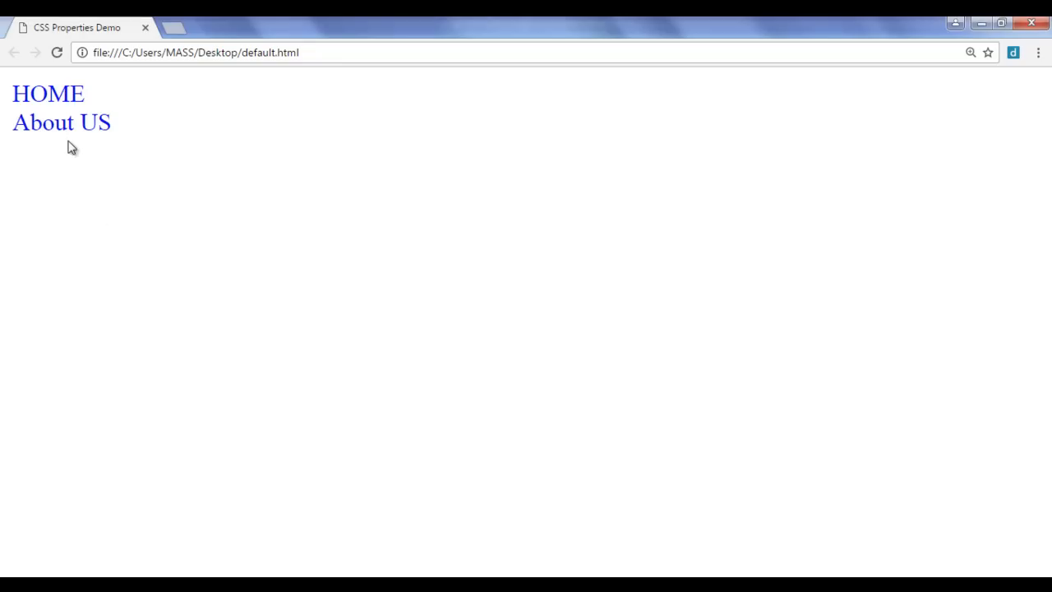
{"action": "mouse_move", "coordinate": [89, 94]}
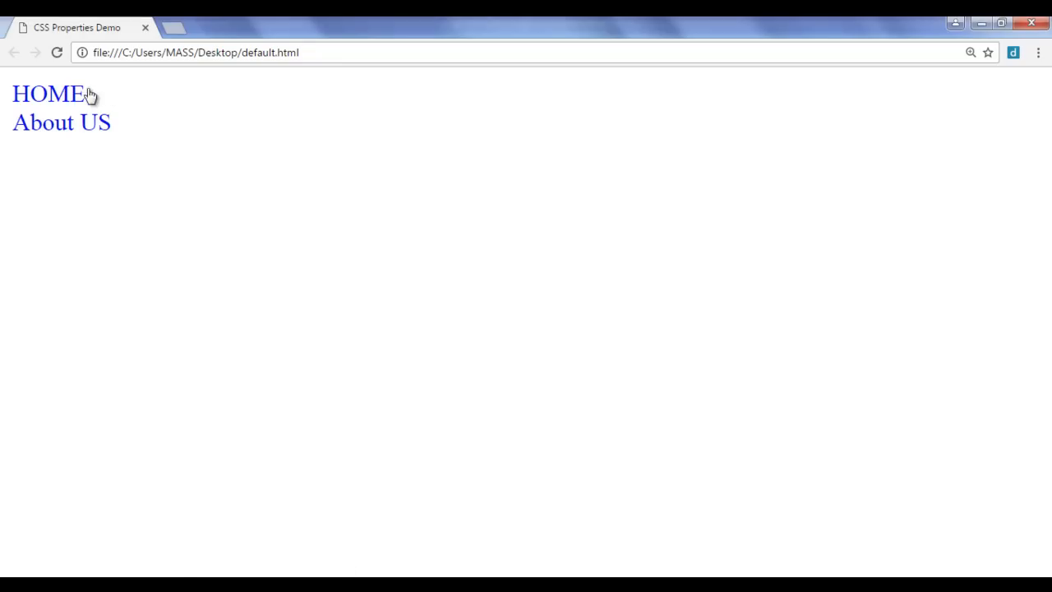
{"action": "mouse_move", "coordinate": [327, 369]}
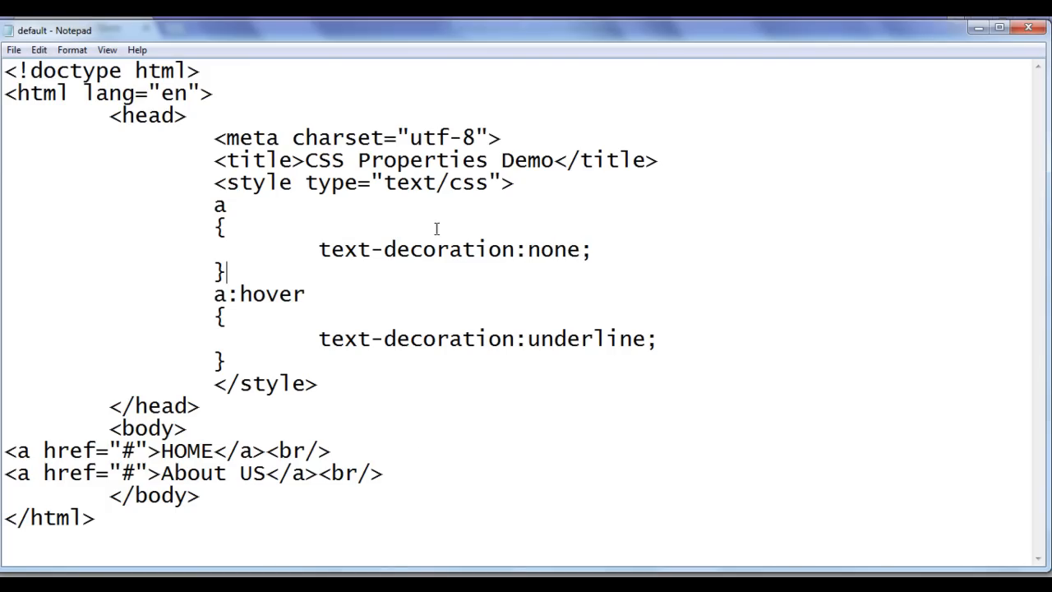
{"action": "mouse_move", "coordinate": [437, 294]}
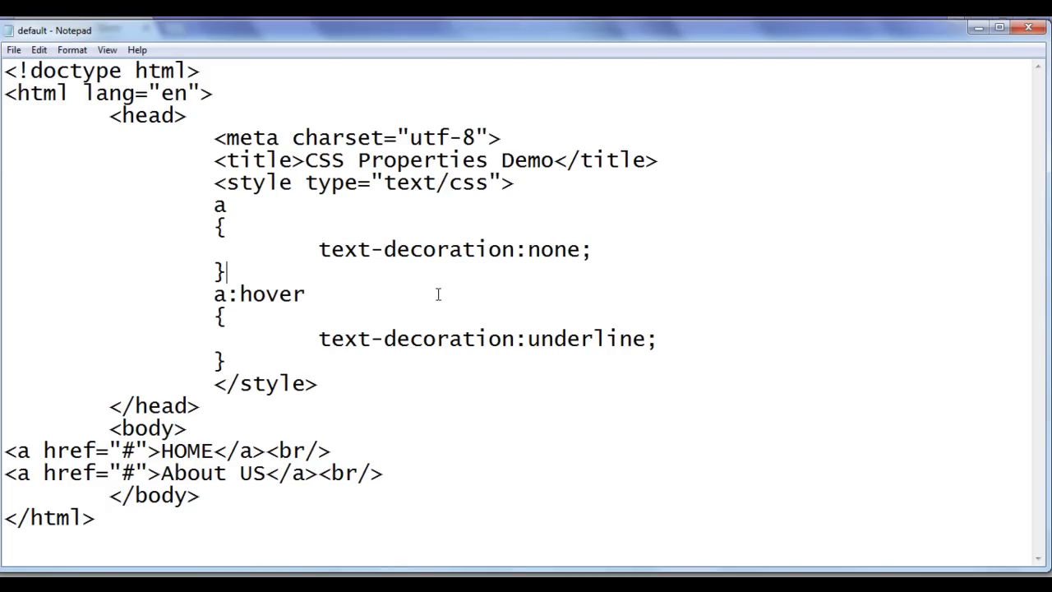